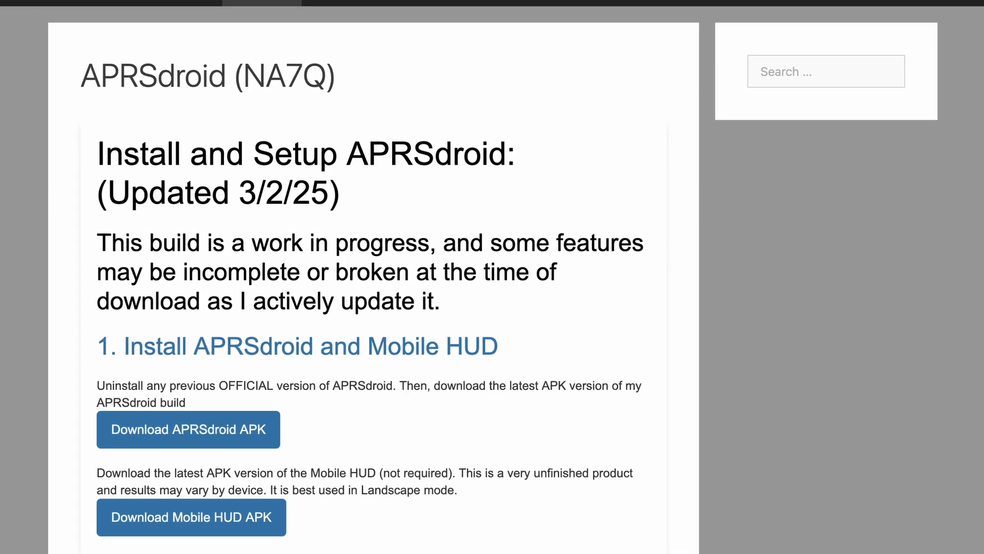
# Step: Scroll the map view up, zooming the display out toward Europe
pyautogui.scroll(3)
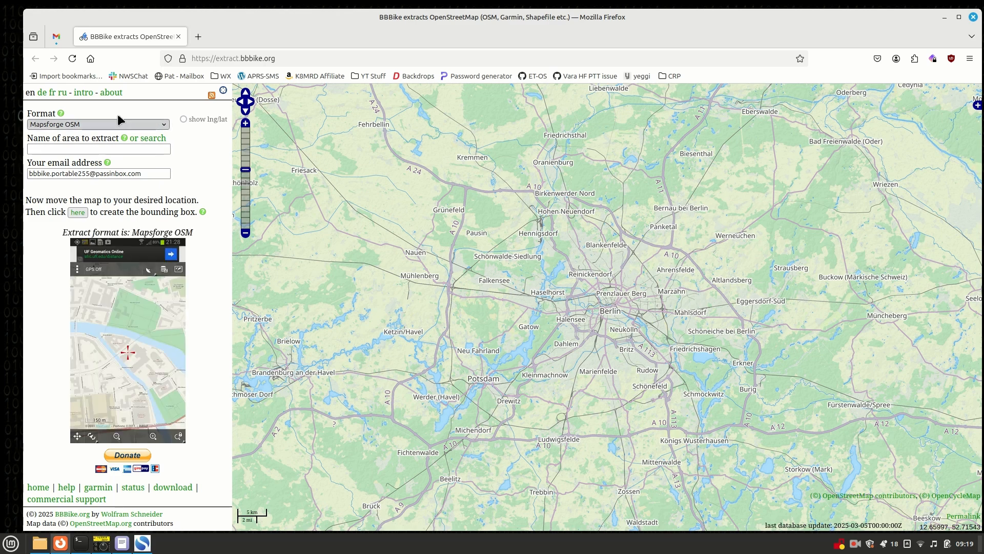
pyautogui.moveTo(56, 135)
pyautogui.write('Mississippi')
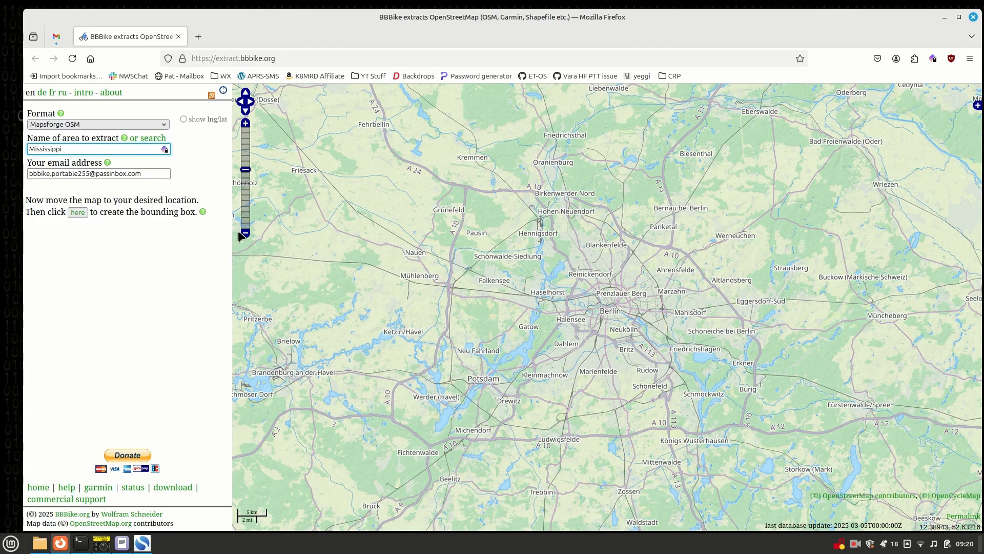
# Step: Zoom out from Berlin, cross to North America, and zoom in on Mississippi
pyautogui.click(245, 169)
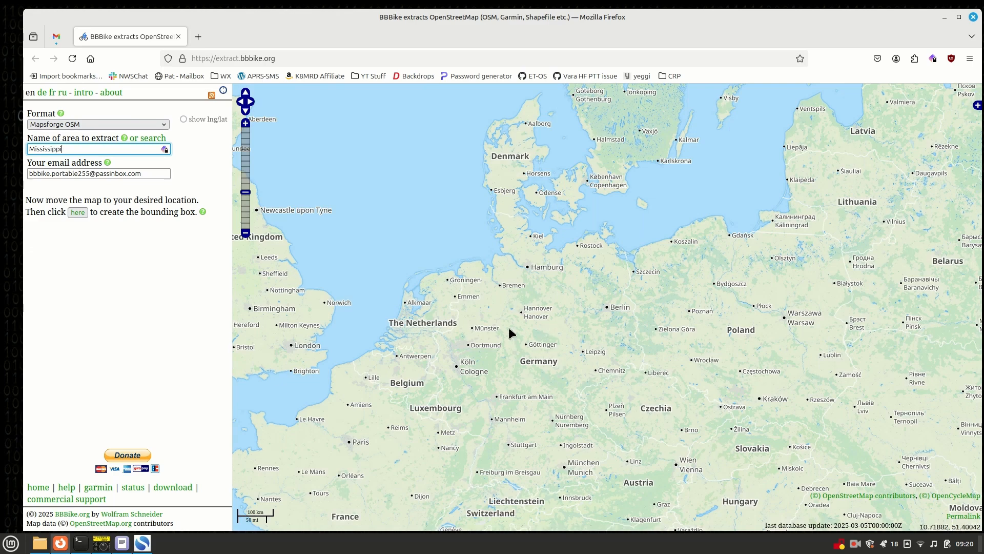
pyautogui.click(245, 234)
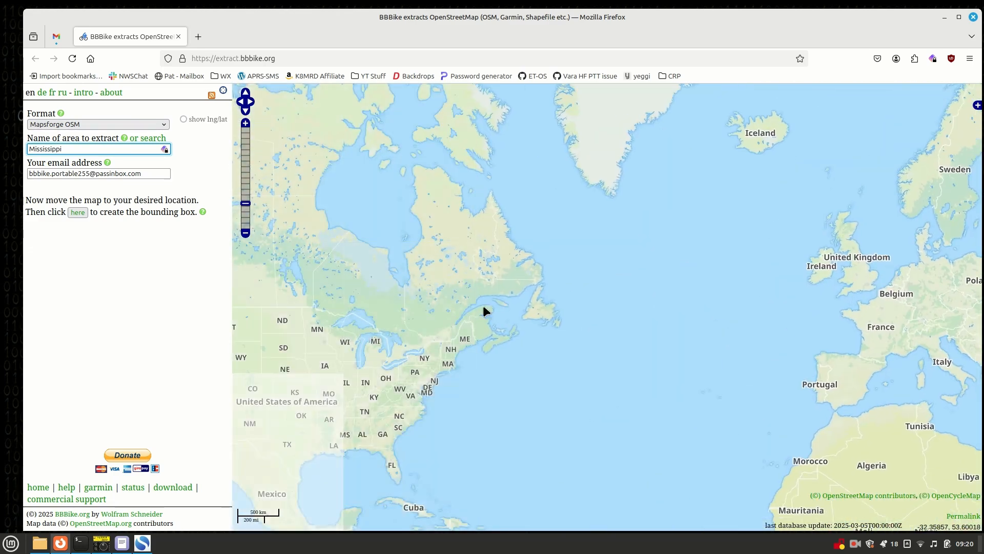
pyautogui.scroll(-3)
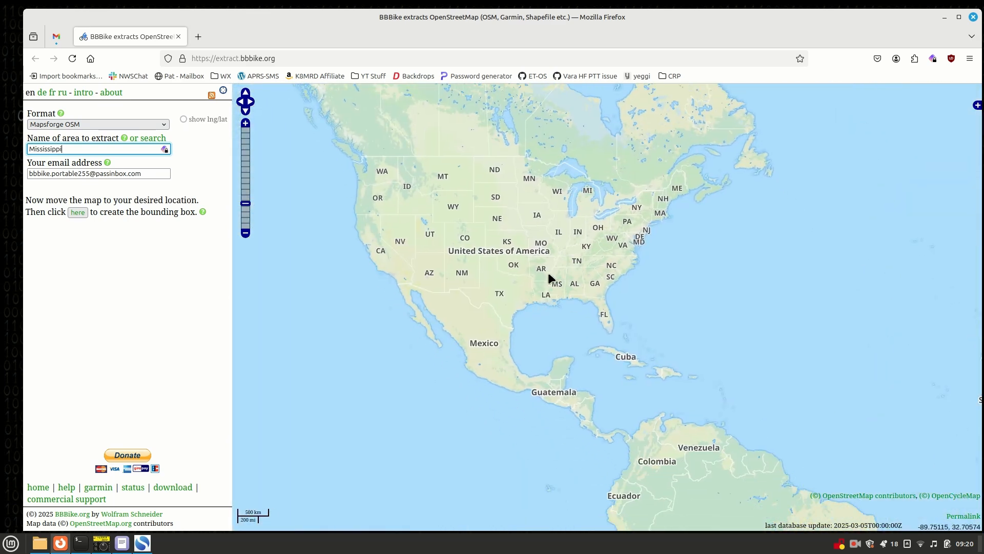
pyautogui.moveTo(245, 124)
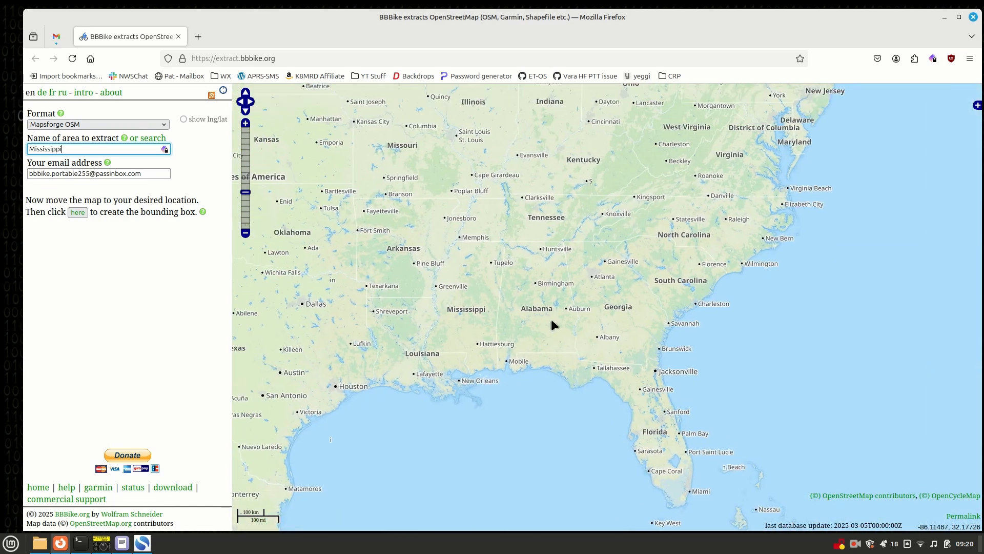
pyautogui.moveTo(589, 248)
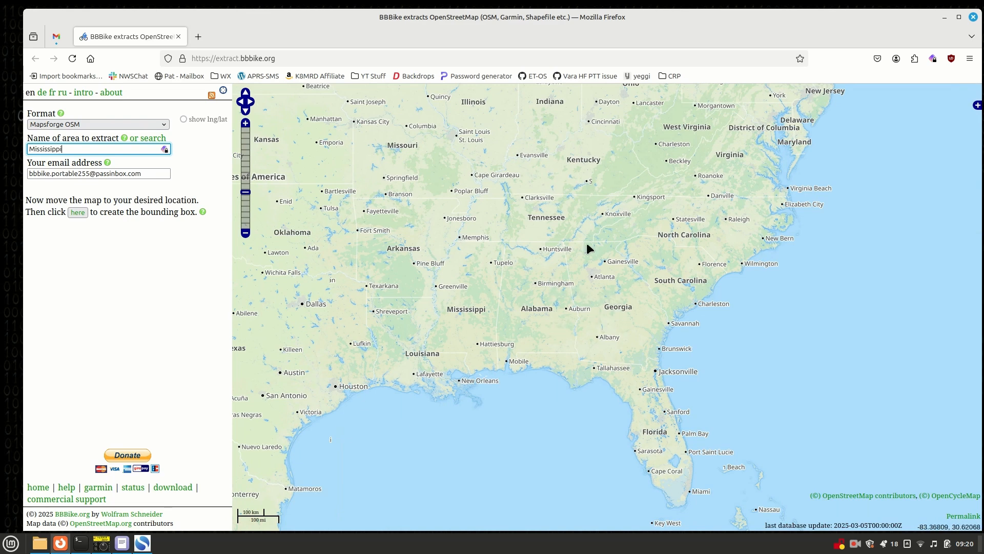
pyautogui.moveTo(532, 307)
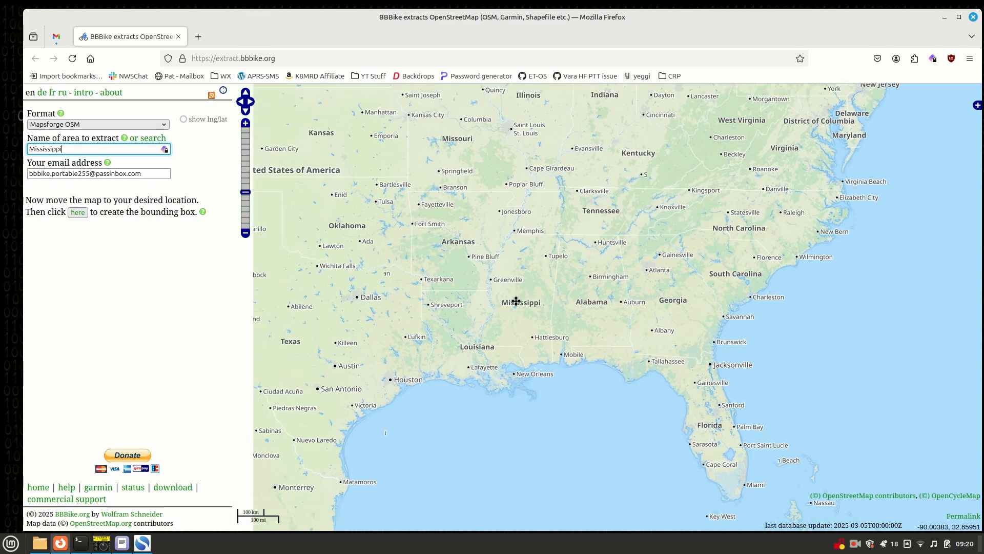
pyautogui.click(245, 123)
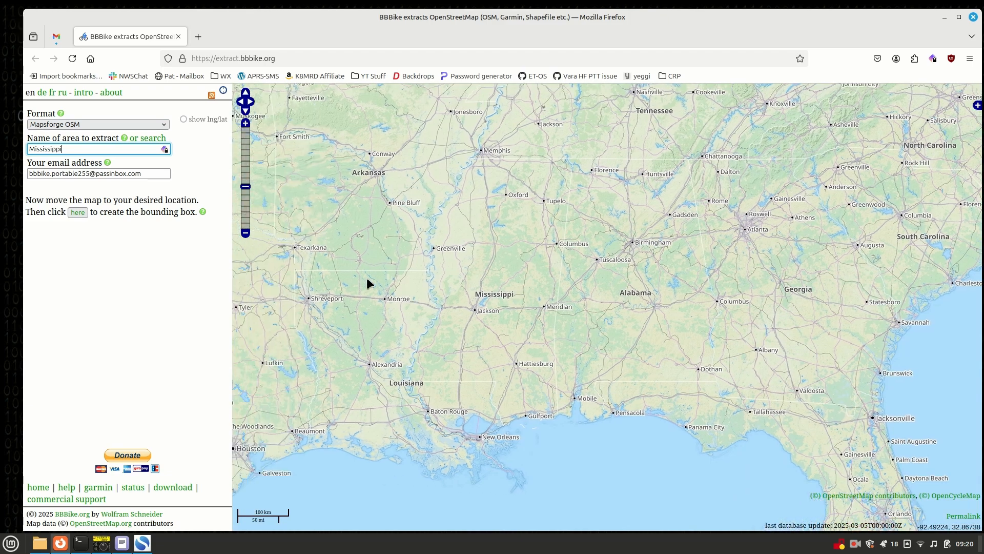
pyautogui.click(245, 123)
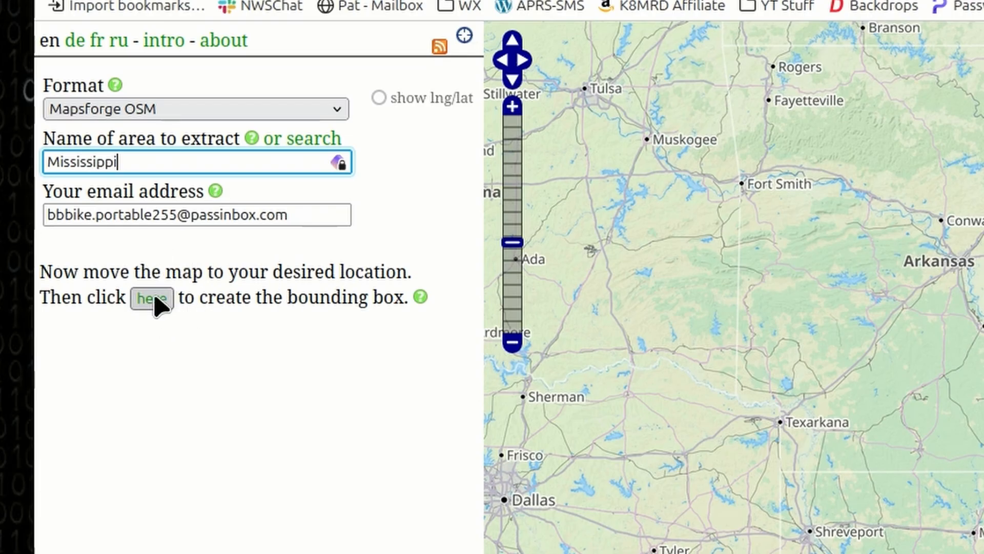
# Step: Create the extract bounding box 'here' and choose the add-points-to-polygon mode
pyautogui.click(151, 298)
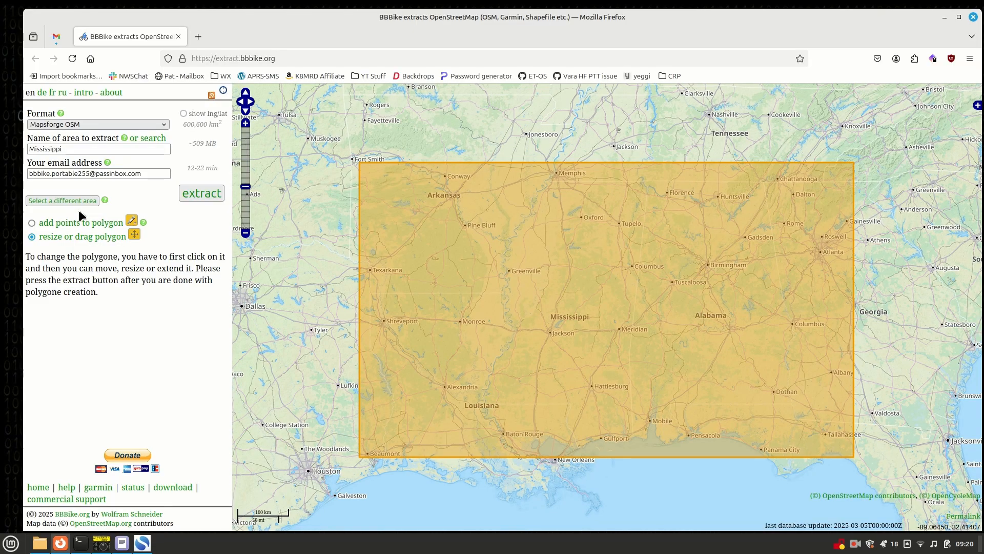
pyautogui.moveTo(782, 404)
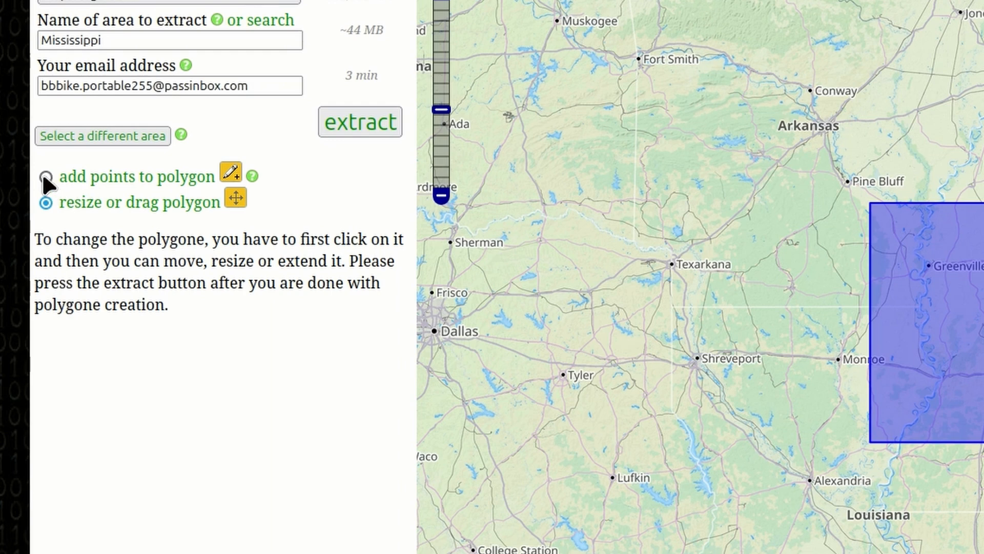
pyautogui.click(45, 176)
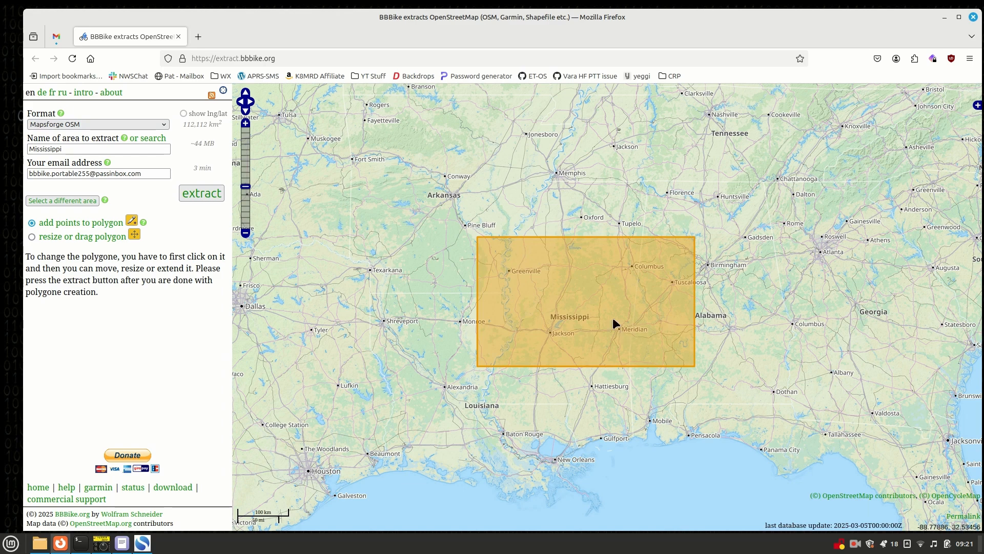
# Step: Make the polygon editable and pull its western edge along the Mississippi river border
pyautogui.click(587, 316)
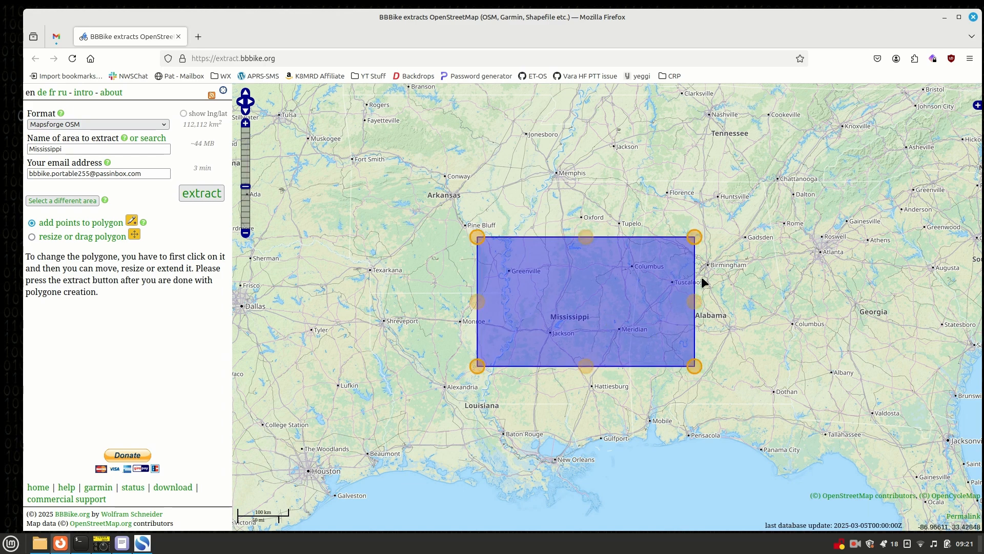
pyautogui.moveTo(606, 318)
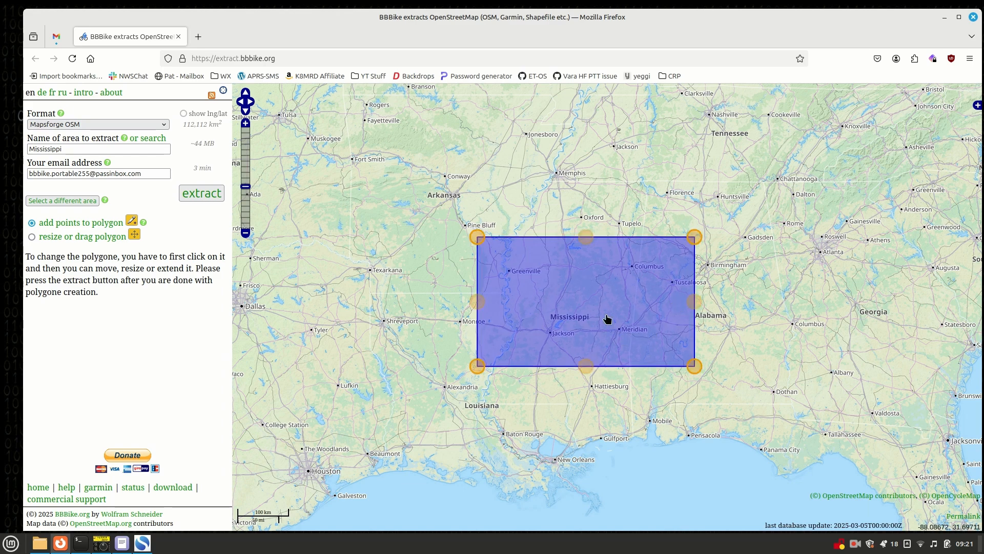
pyautogui.moveTo(588, 242)
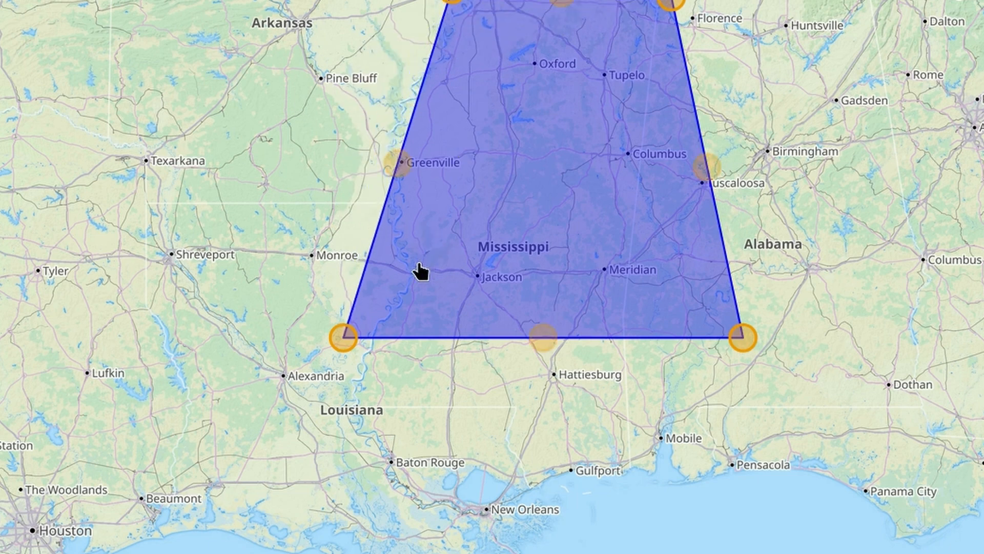
pyautogui.moveTo(385, 381)
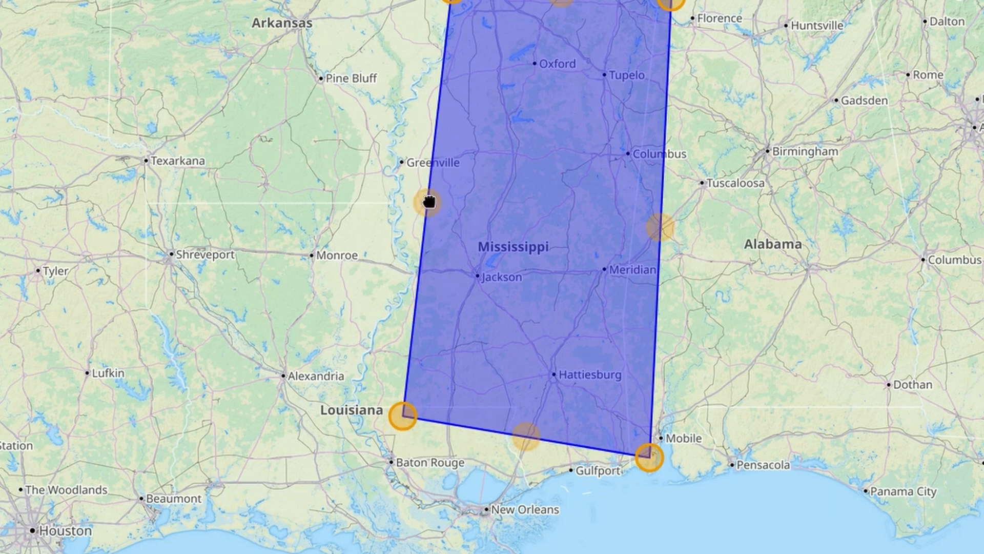
pyautogui.moveTo(425, 201); pyautogui.dragTo(386, 194)
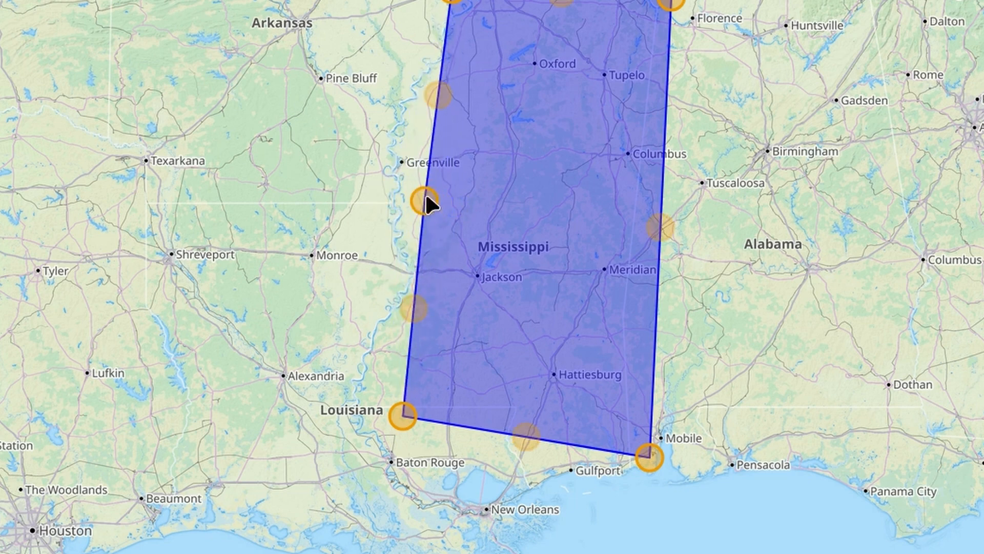
pyautogui.moveTo(527, 248)
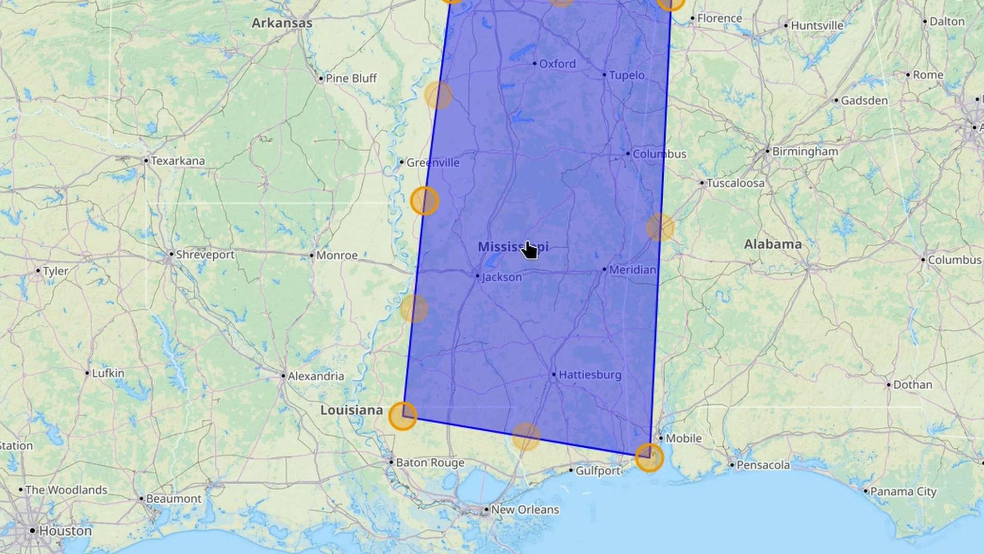
pyautogui.moveTo(340, 132)
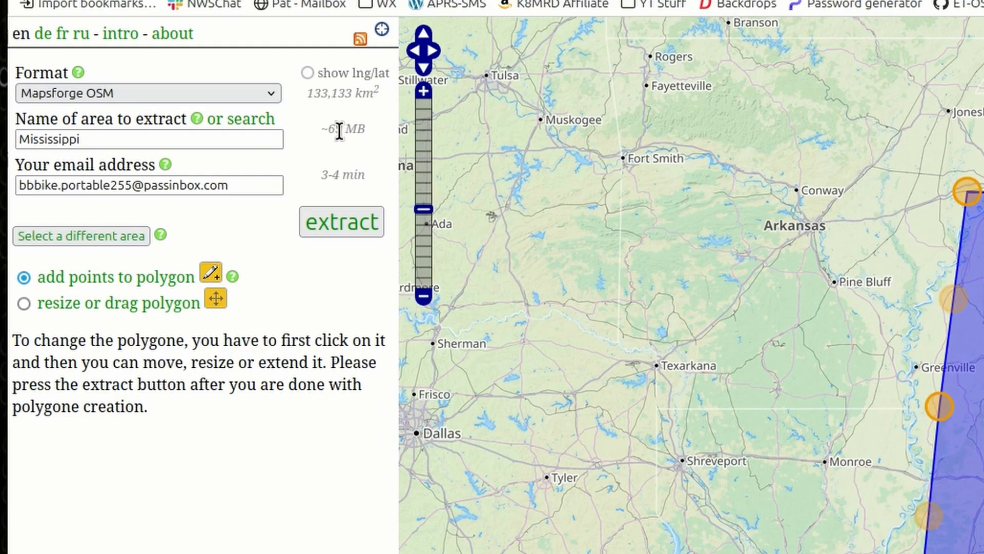
pyautogui.moveTo(411, 279)
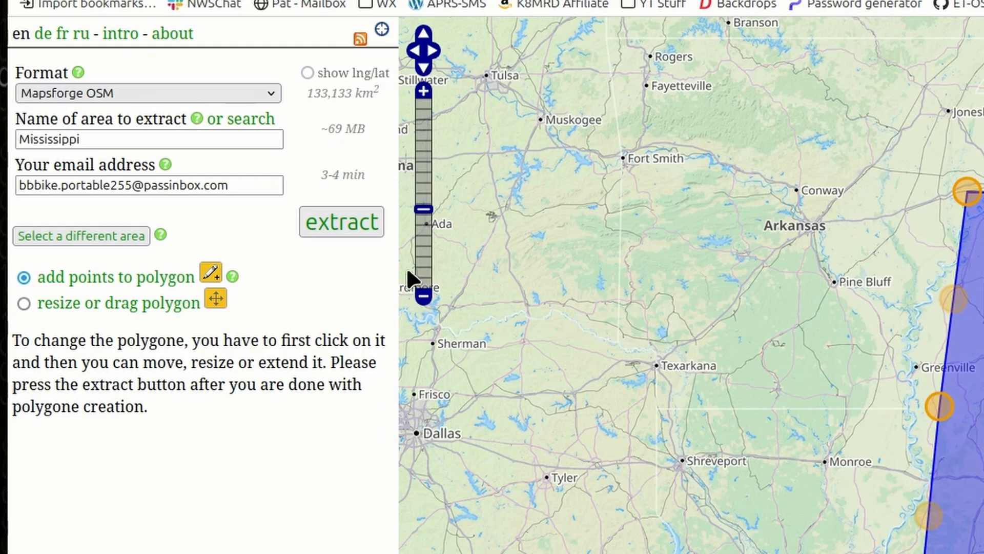
pyautogui.moveTo(349, 195)
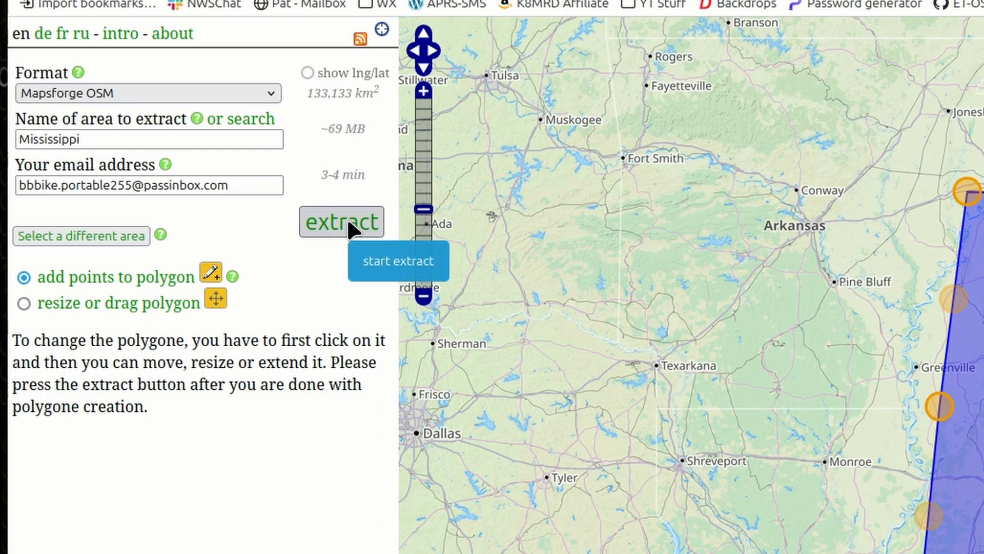
pyautogui.moveTo(326, 168)
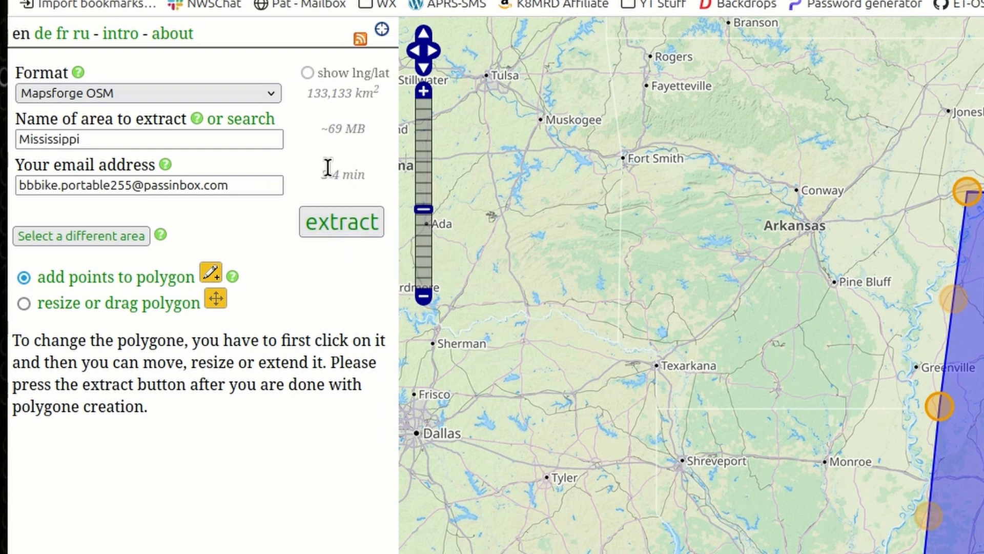
pyautogui.moveTo(355, 176)
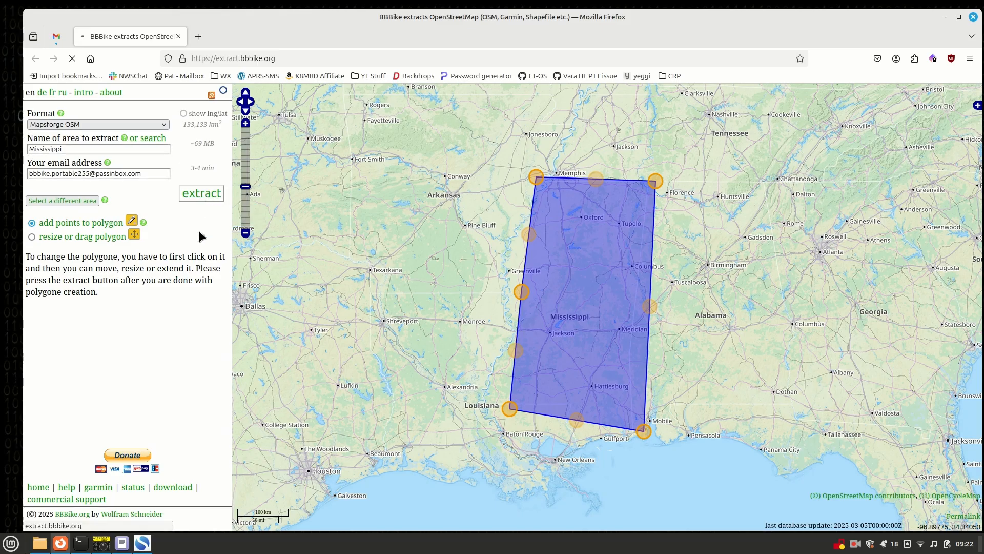
# Step: Submit the Mississippi Mapsforge OSM extract request and view the confirmation page
pyautogui.click(202, 193)
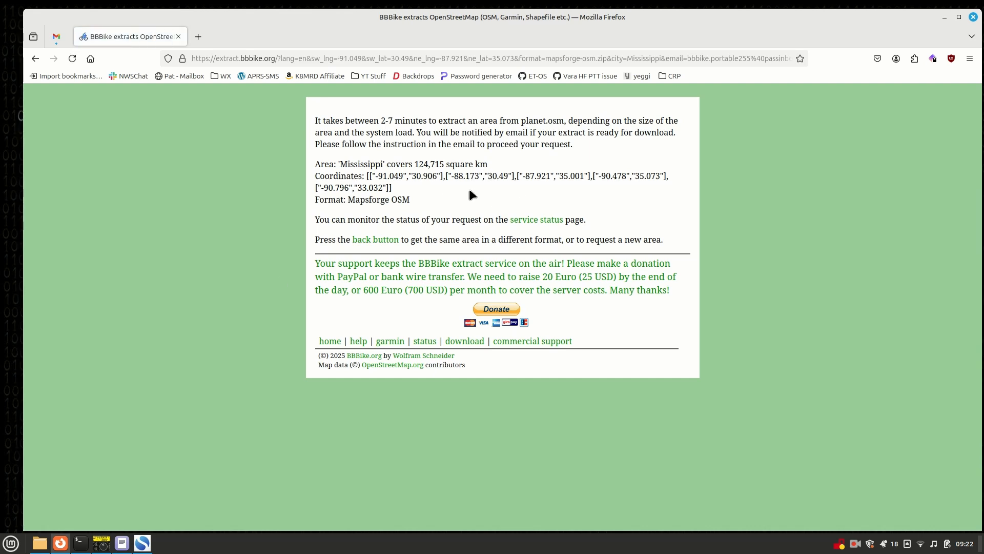
pyautogui.doubleClick(382, 120)
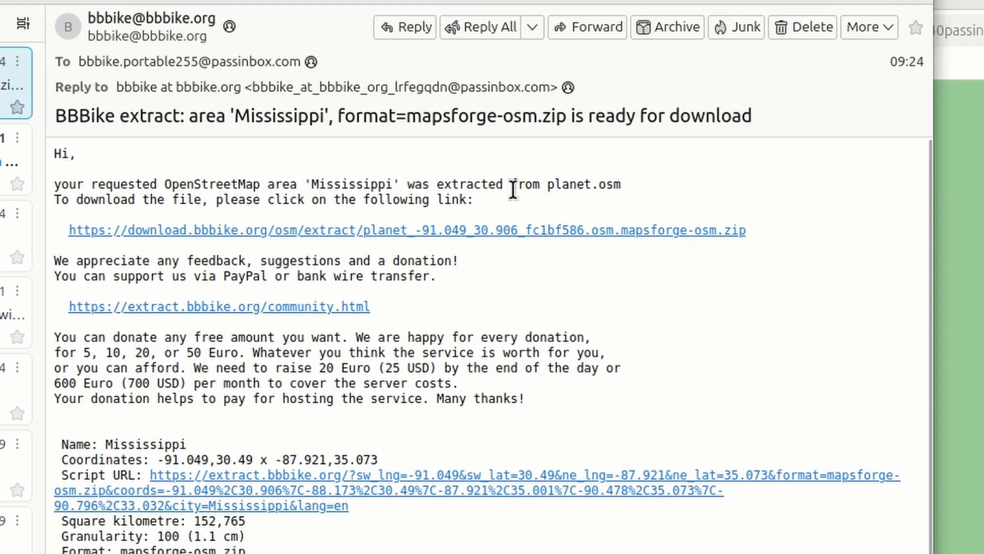
pyautogui.moveTo(68, 116)
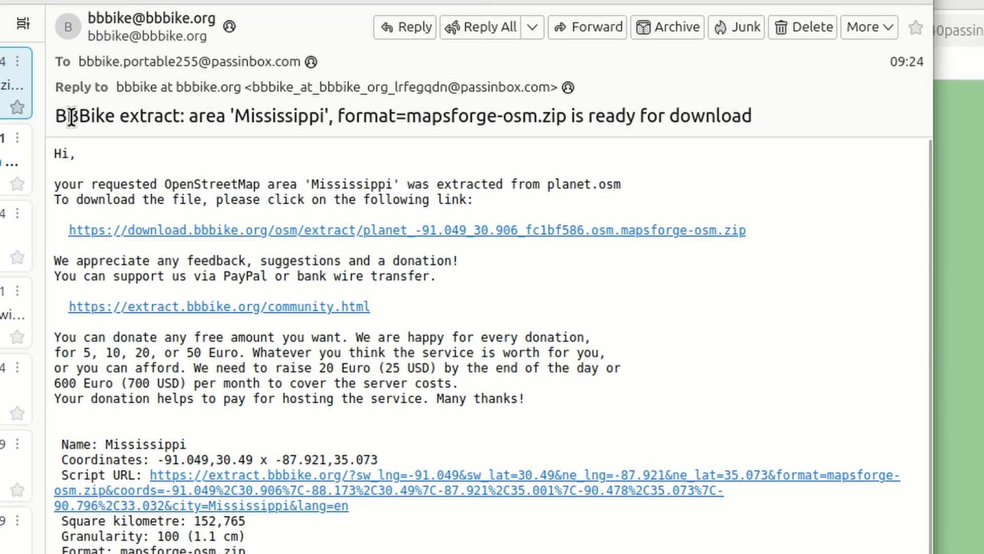
pyautogui.moveTo(231, 116)
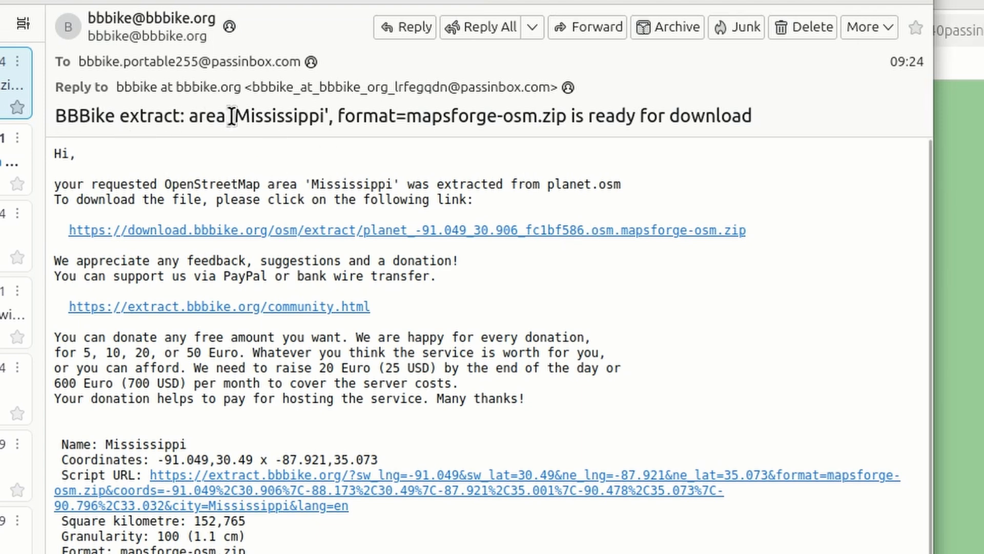
# Step: Select the BBBike ready-for-download email for the Mississippi Mapsforge extract
pyautogui.doubleClick(279, 116)
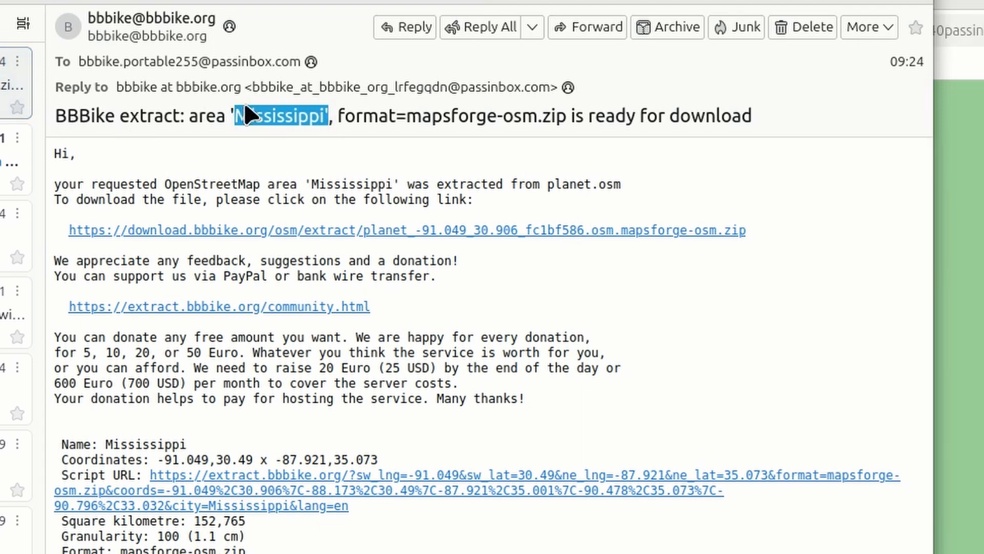
pyautogui.moveTo(284, 115)
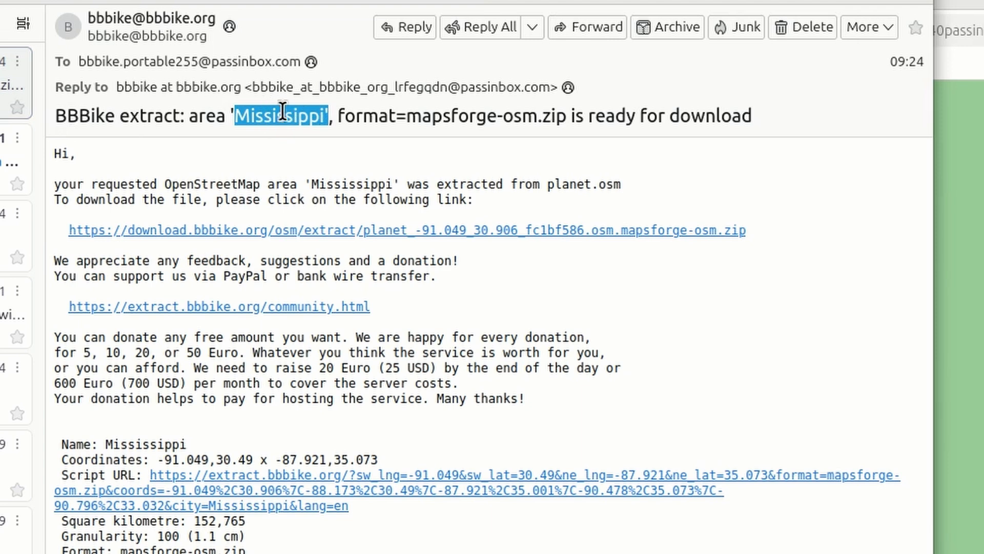
pyautogui.moveTo(420, 230)
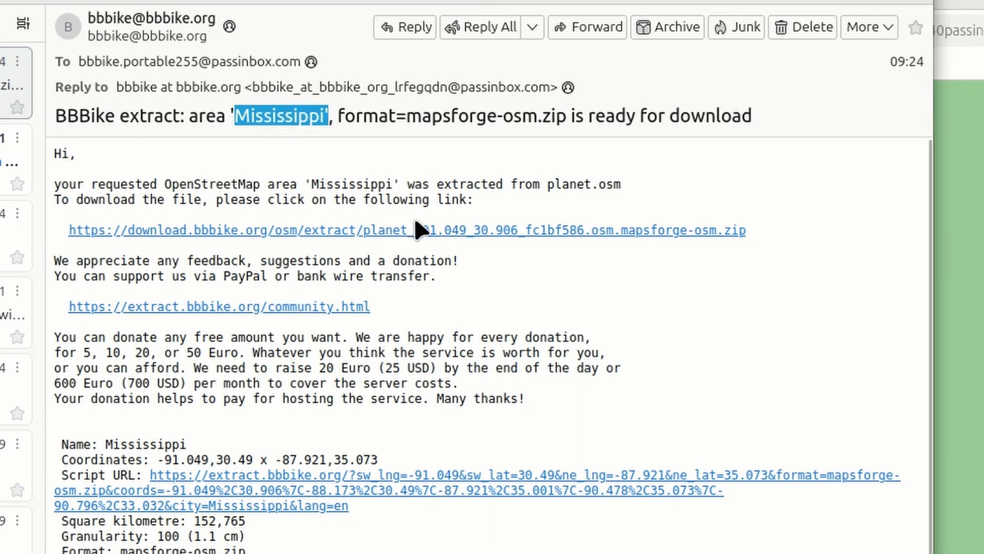
pyautogui.moveTo(317, 237)
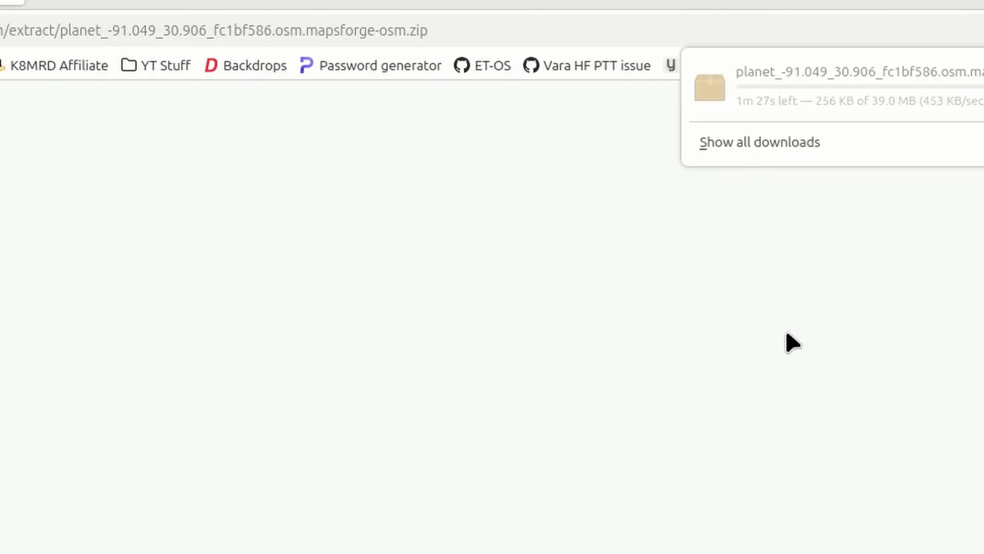
pyautogui.moveTo(769, 438)
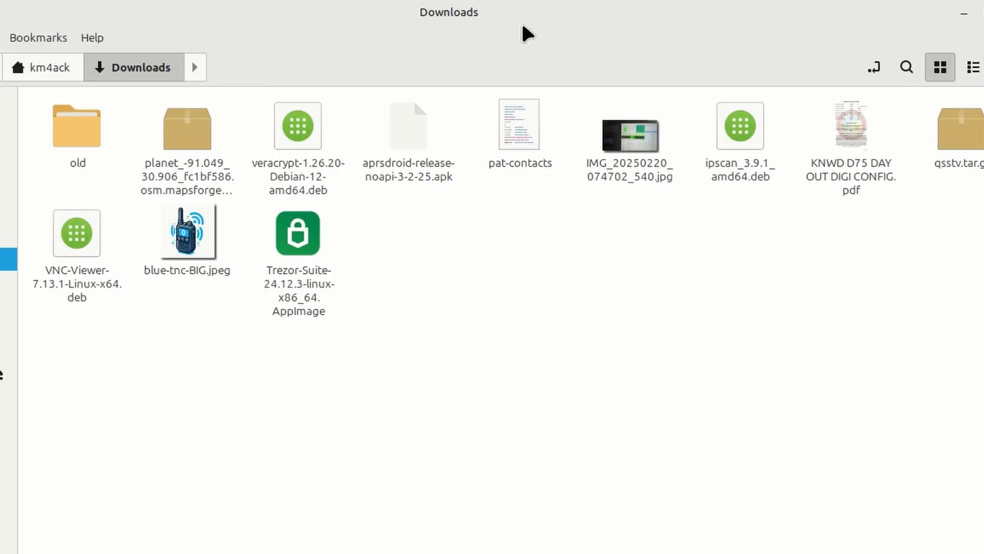
# Step: Extract the Mississippi zip, enter the mapsforge-osm folder and start renaming the .map file to Miss.map
pyautogui.click(186, 130)
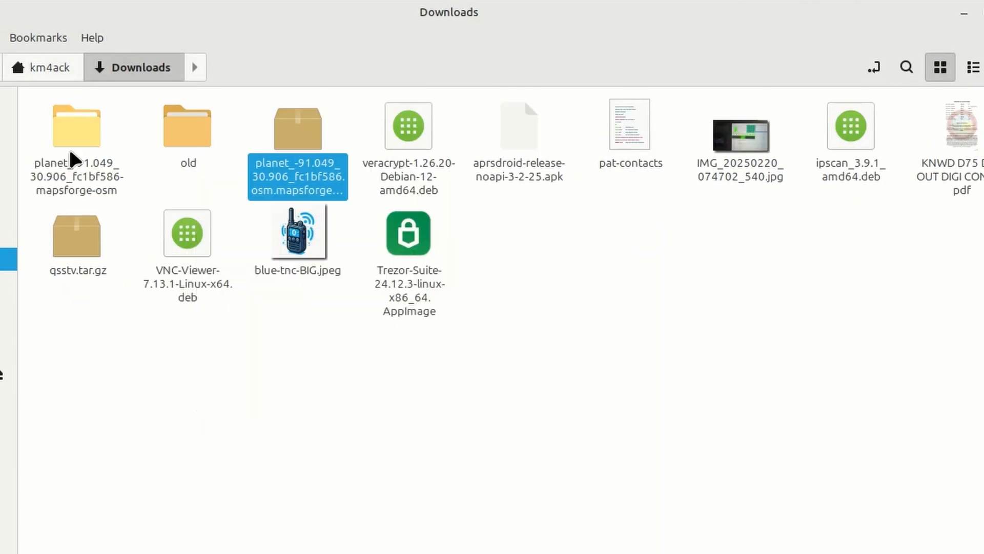
pyautogui.doubleClick(297, 125)
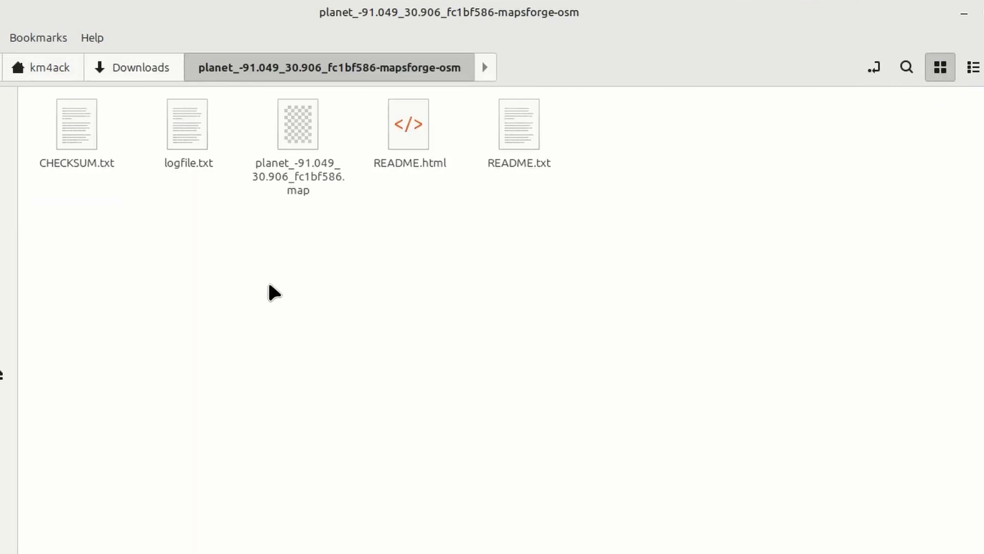
pyautogui.click(298, 124)
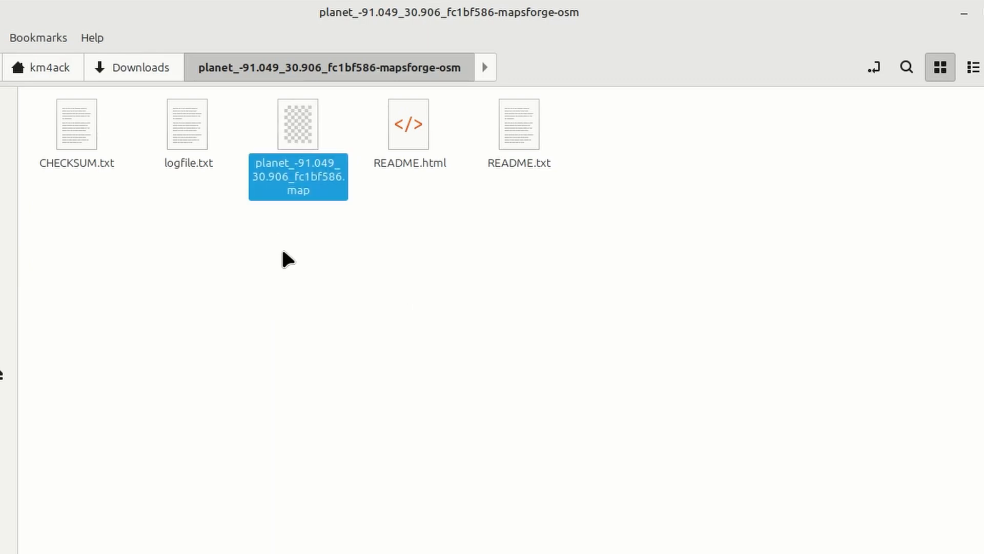
pyautogui.rightClick(298, 176)
pyautogui.write('Miss')
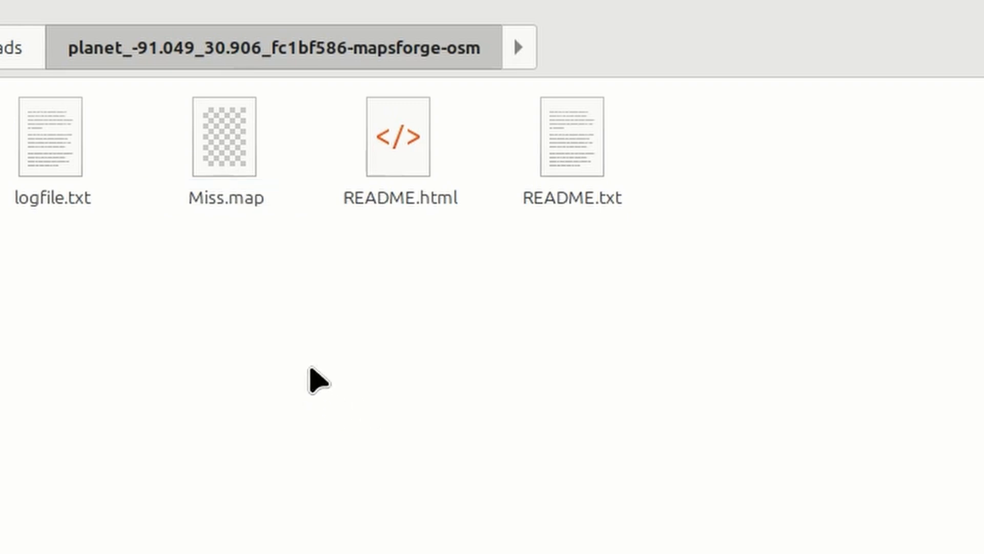
pyautogui.moveTo(153, 132)
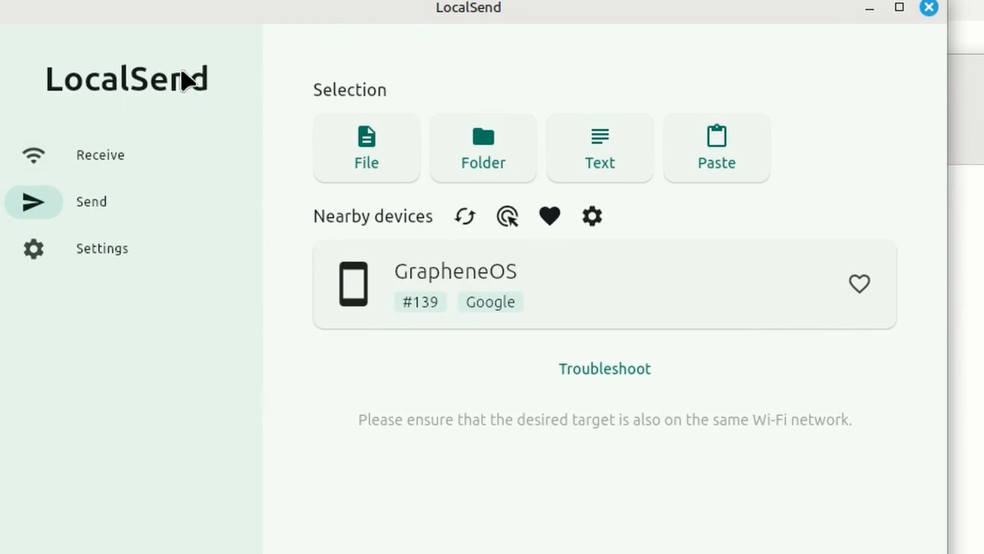
pyautogui.moveTo(197, 88)
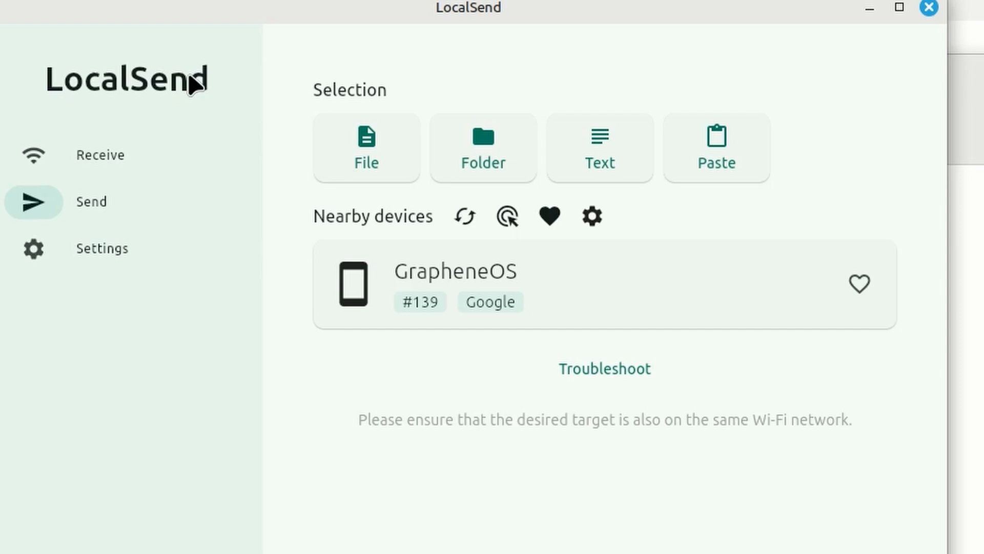
pyautogui.moveTo(342, 94)
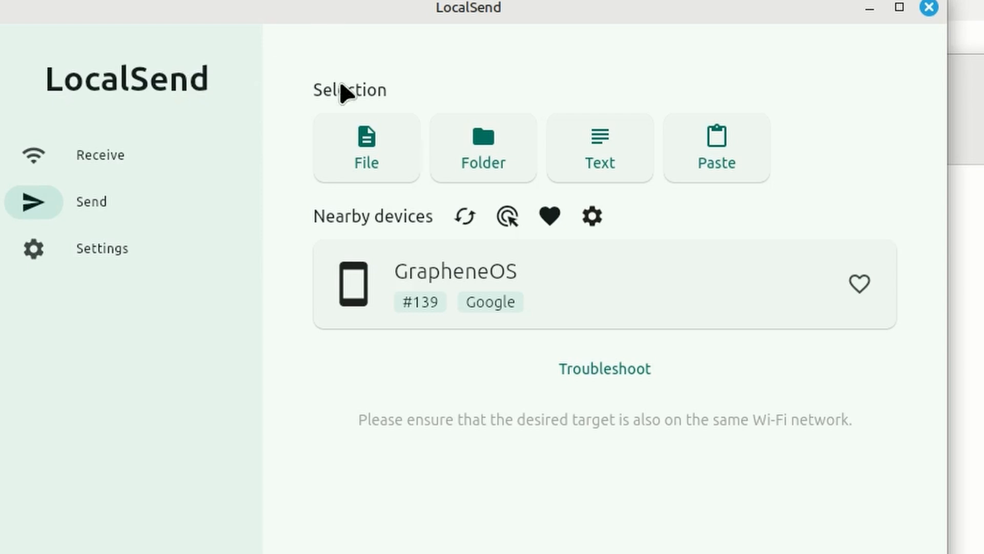
# Step: Send Miss.map to the GrapheneOS phone and close the finished transfer
pyautogui.click(366, 148)
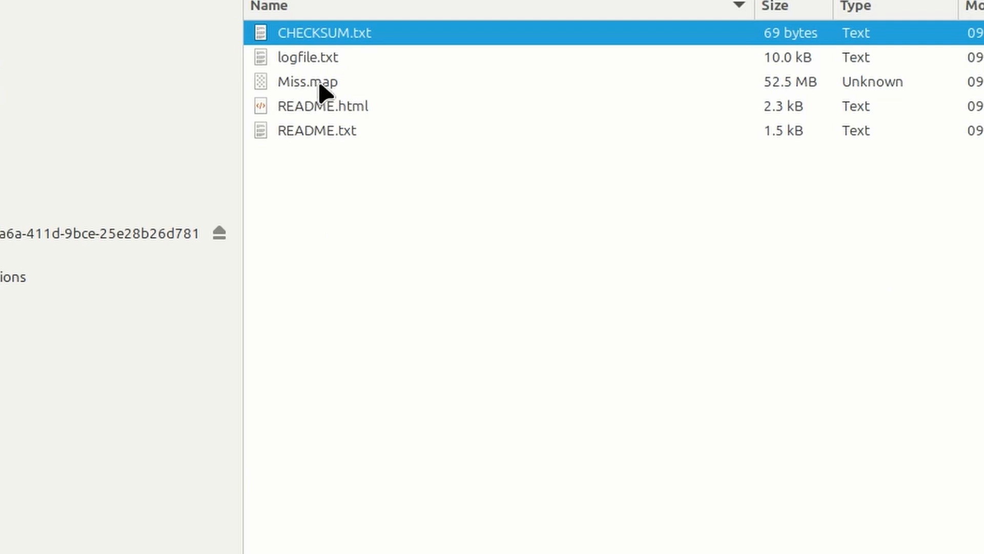
pyautogui.click(306, 82)
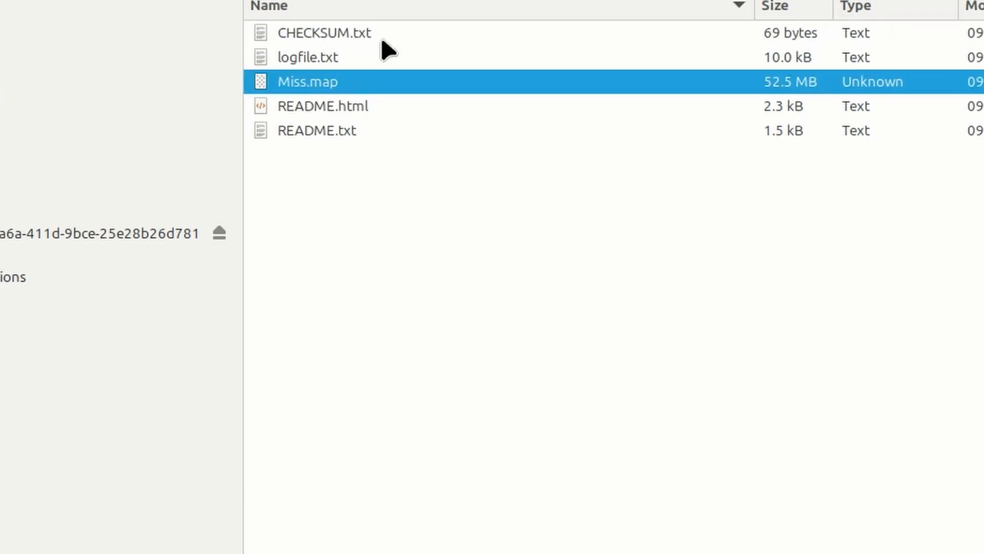
pyautogui.moveTo(481, 320)
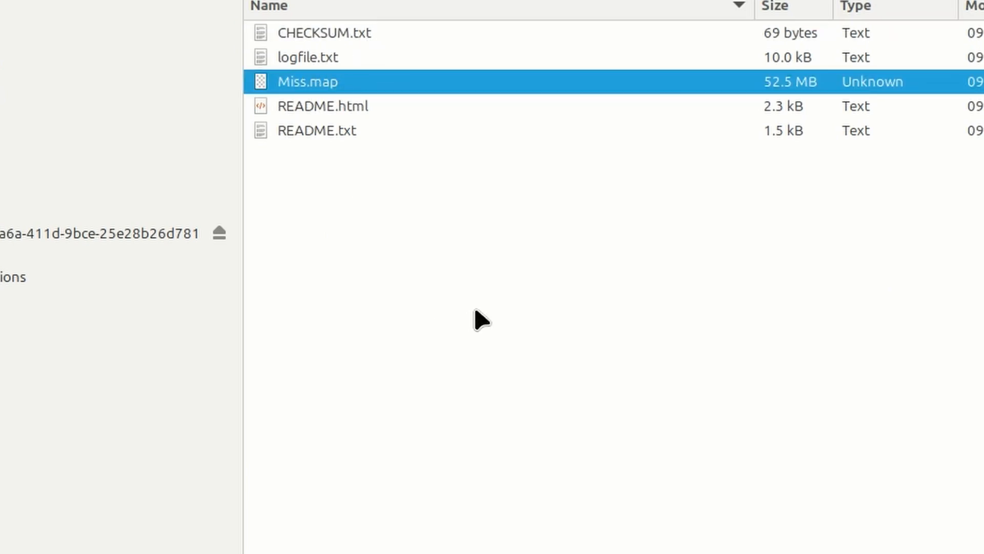
pyautogui.moveTo(556, 239)
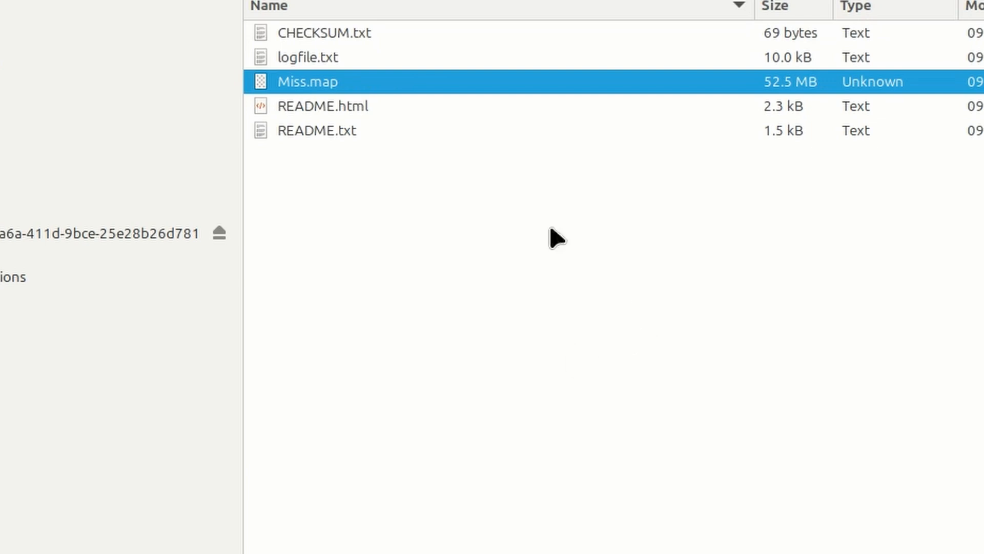
pyautogui.moveTo(600, 457)
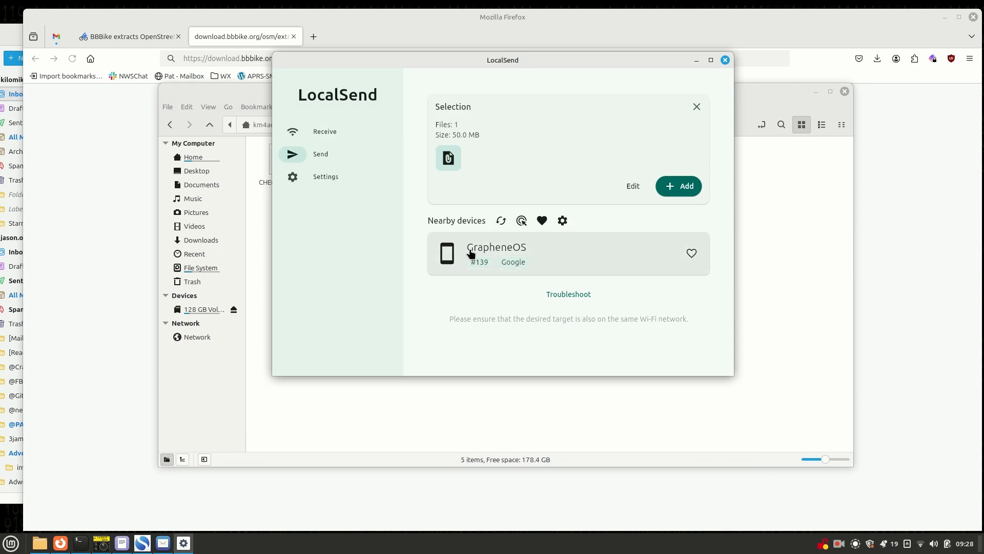
pyautogui.moveTo(493, 251)
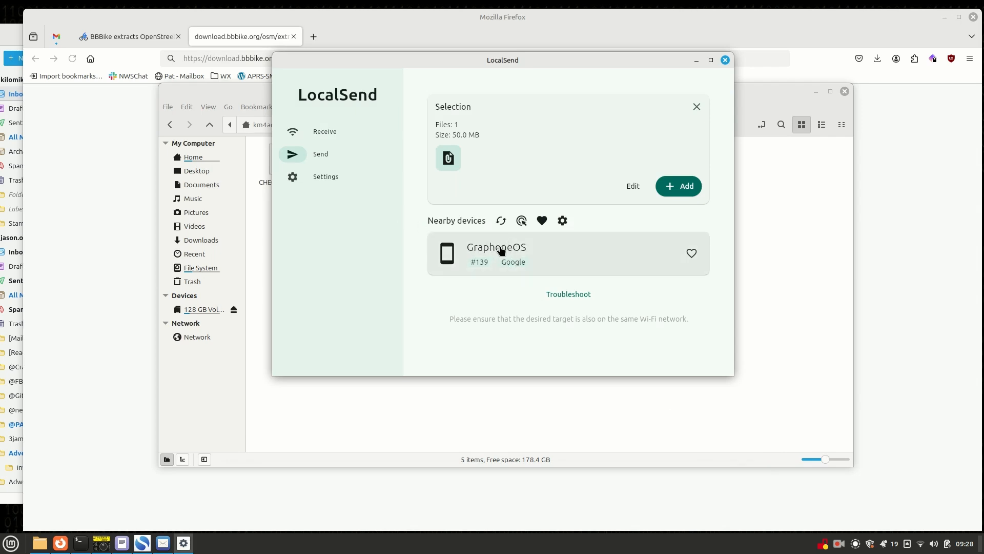
pyautogui.click(565, 253)
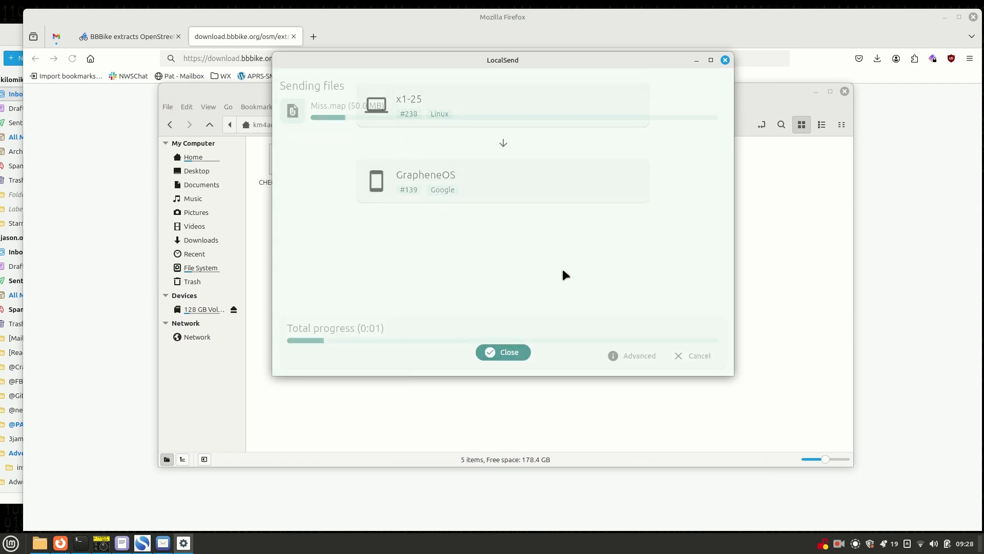
pyautogui.click(503, 352)
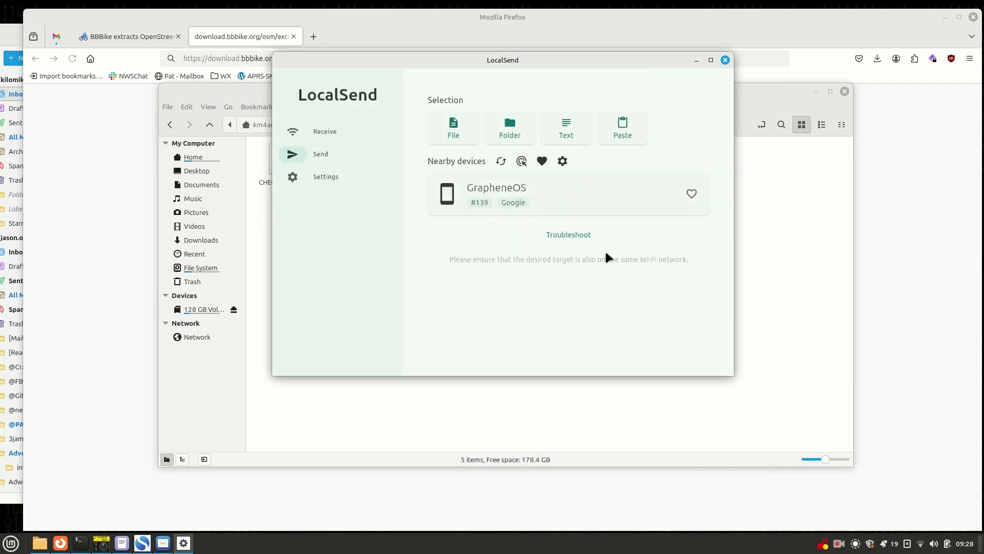
pyautogui.moveTo(608, 249)
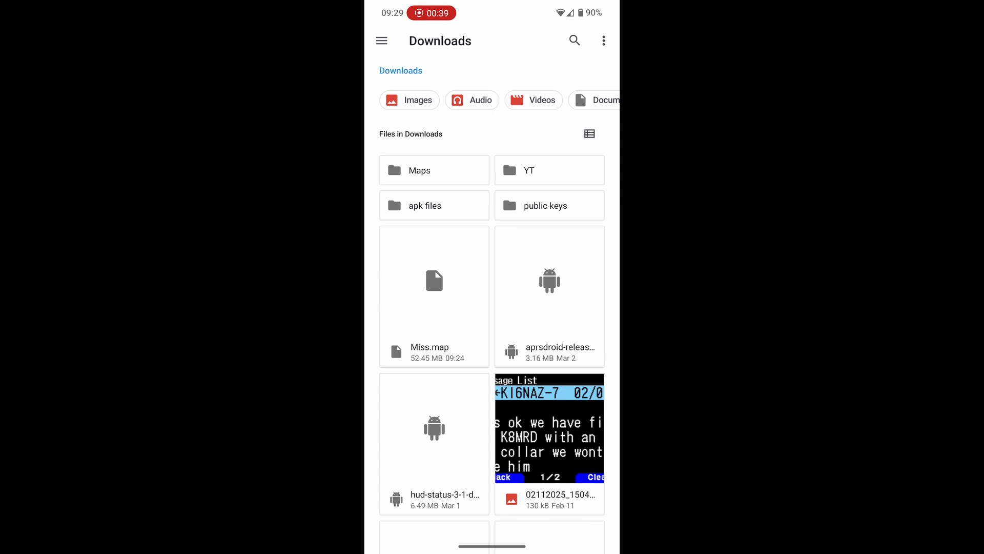
# Step: Return to Downloads and start moving Miss.map into the Maps folder
pyautogui.click(420, 170)
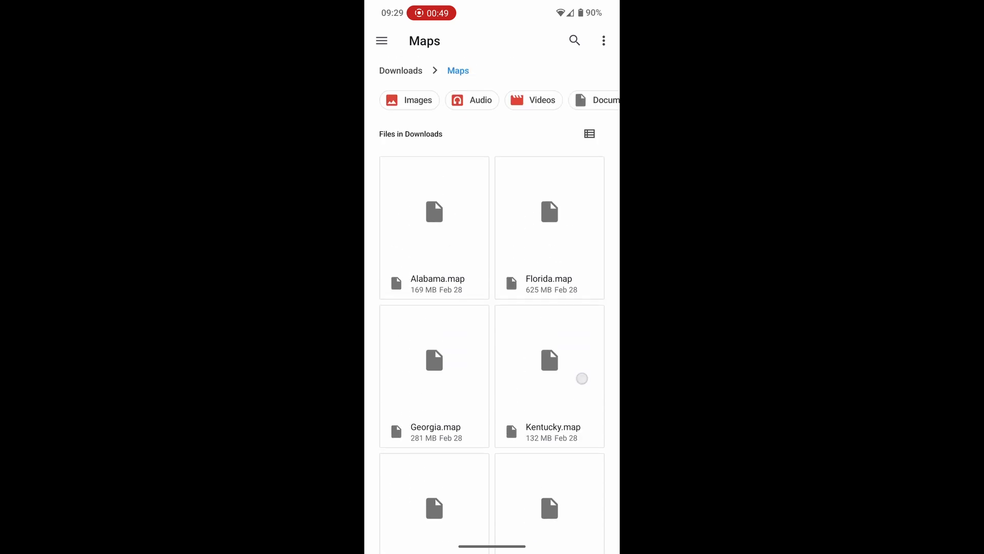
pyautogui.click(400, 71)
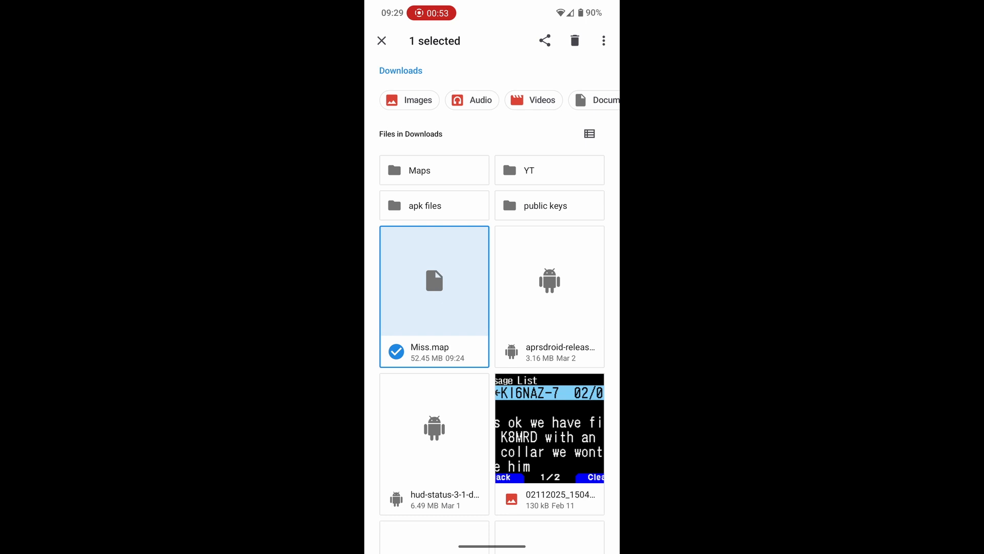
pyautogui.click(603, 40)
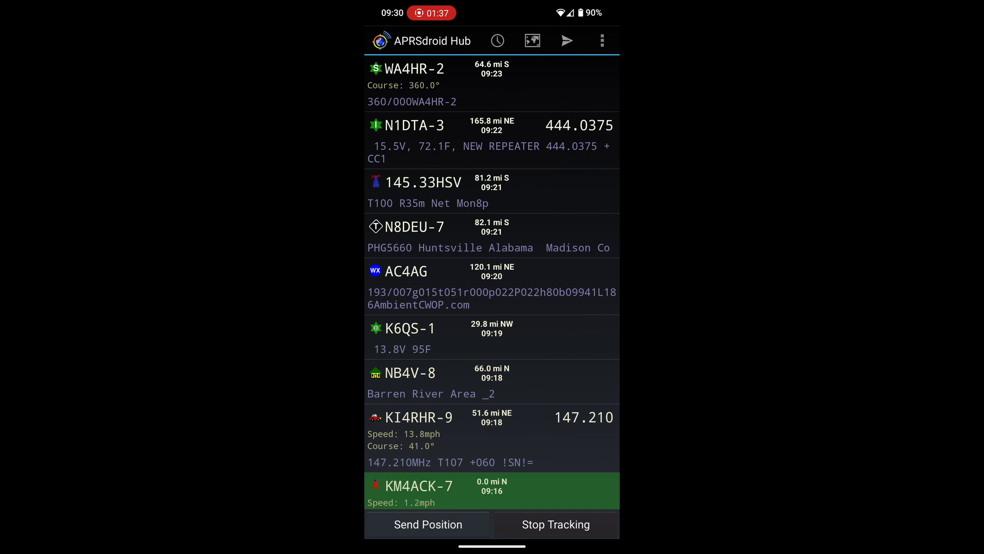
# Step: In APRSdroid Preferences, enable offline mapping and select Miss.map as the MapsforgeV3 map
pyautogui.click(601, 40)
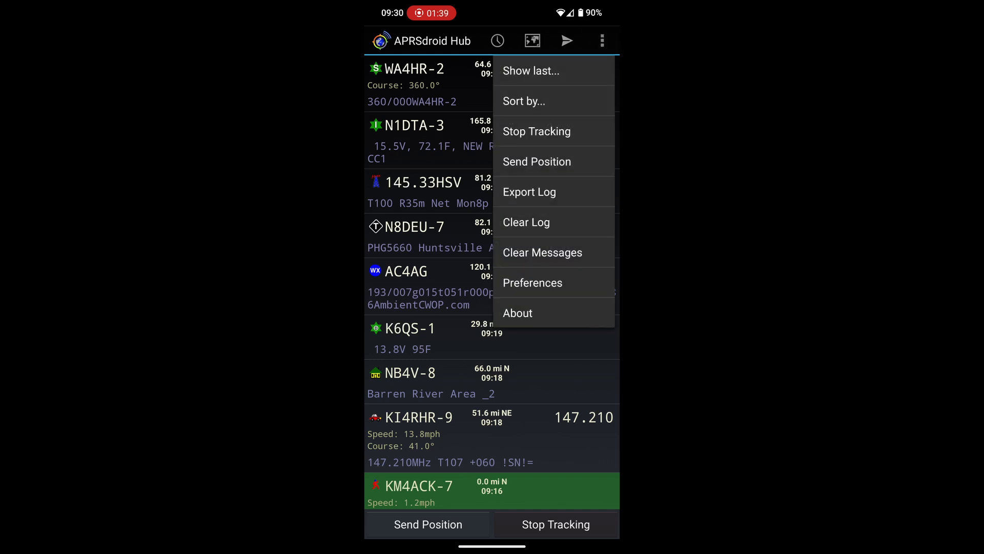
pyautogui.click(532, 283)
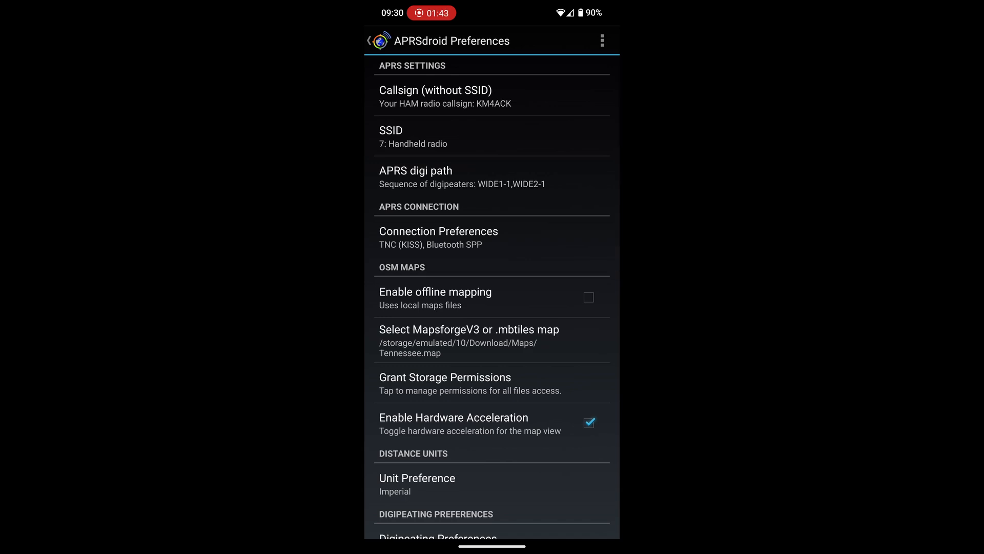
pyautogui.click(587, 296)
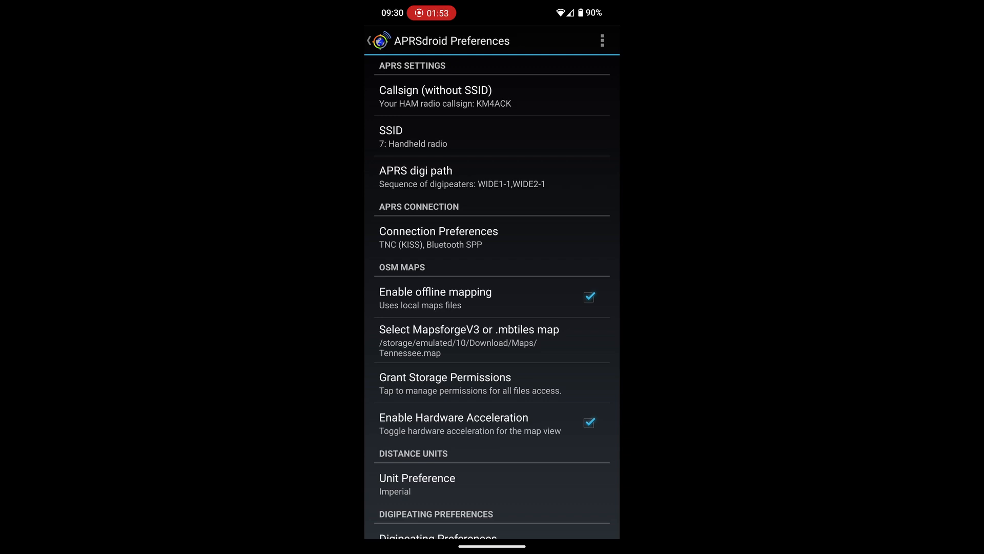
pyautogui.click(468, 330)
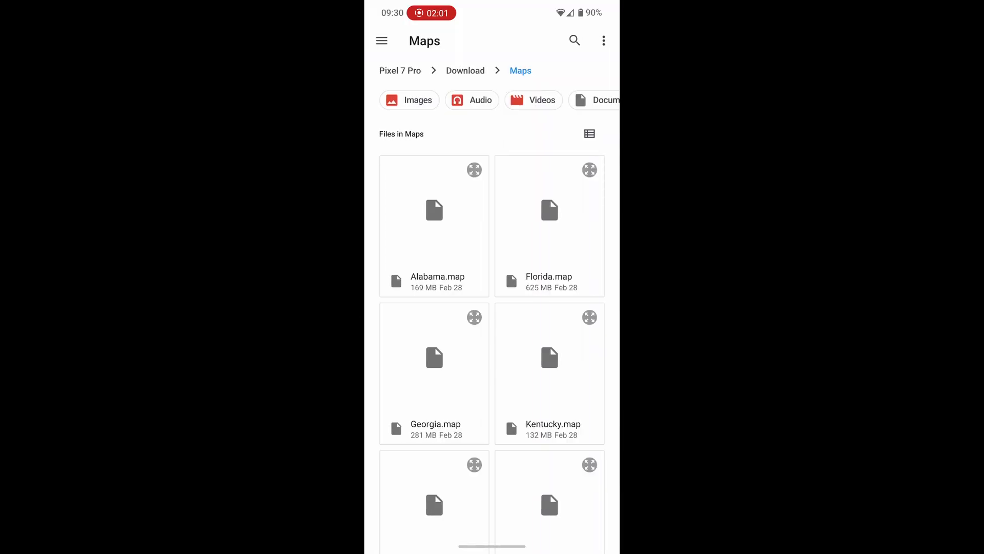
pyautogui.scroll(-3)
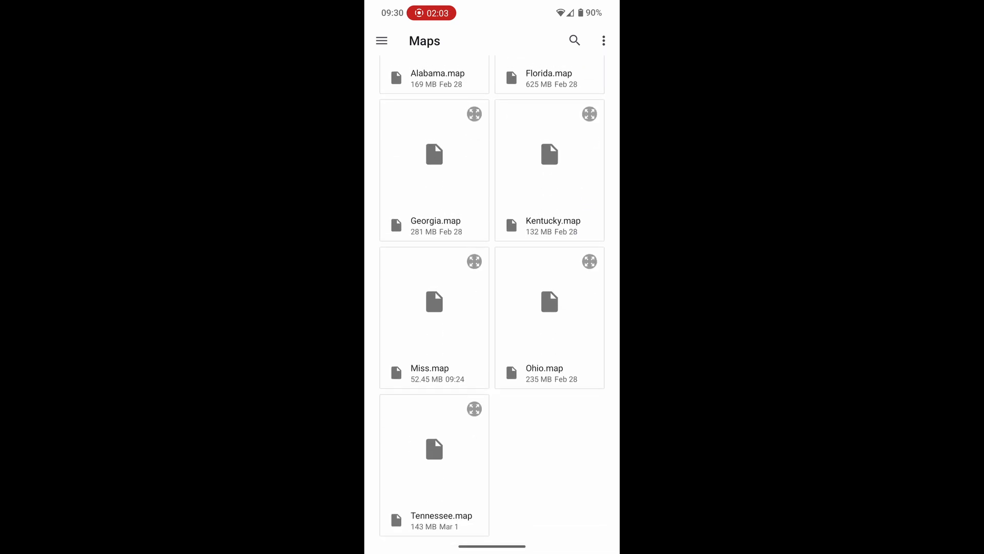
pyautogui.click(435, 317)
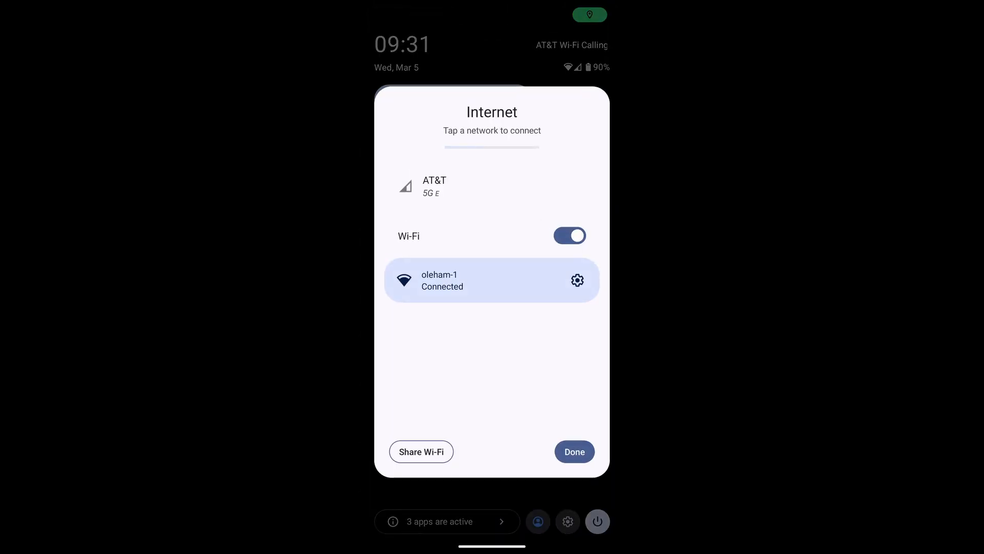
# Step: Switch Wi-Fi off, enable airplane mode, and go back to the APRSdroid station list
pyautogui.click(569, 236)
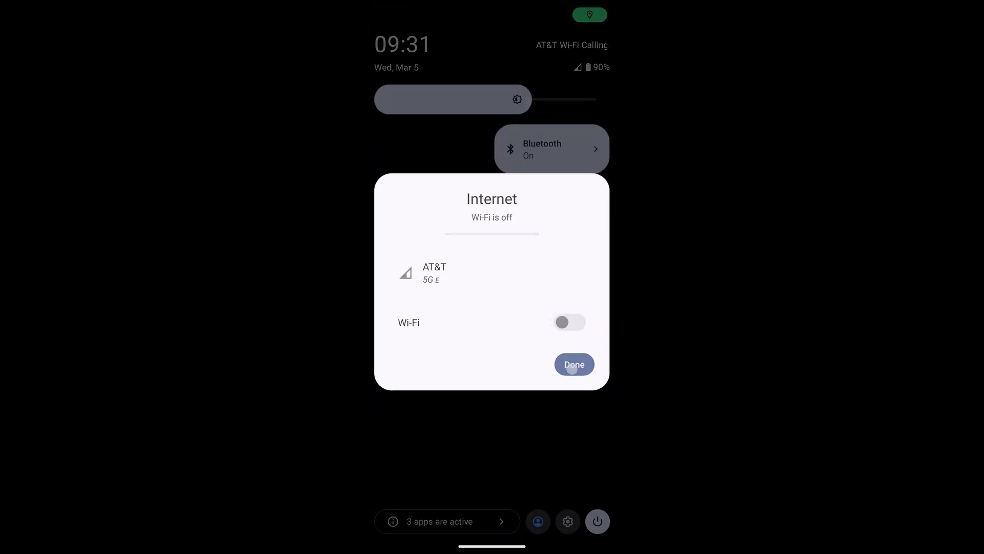
pyautogui.click(572, 364)
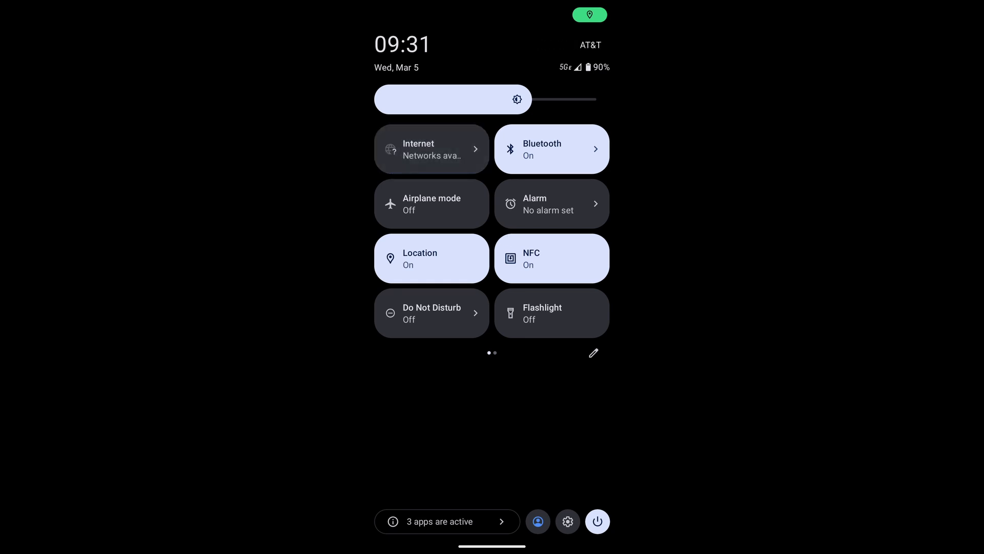
pyautogui.click(431, 203)
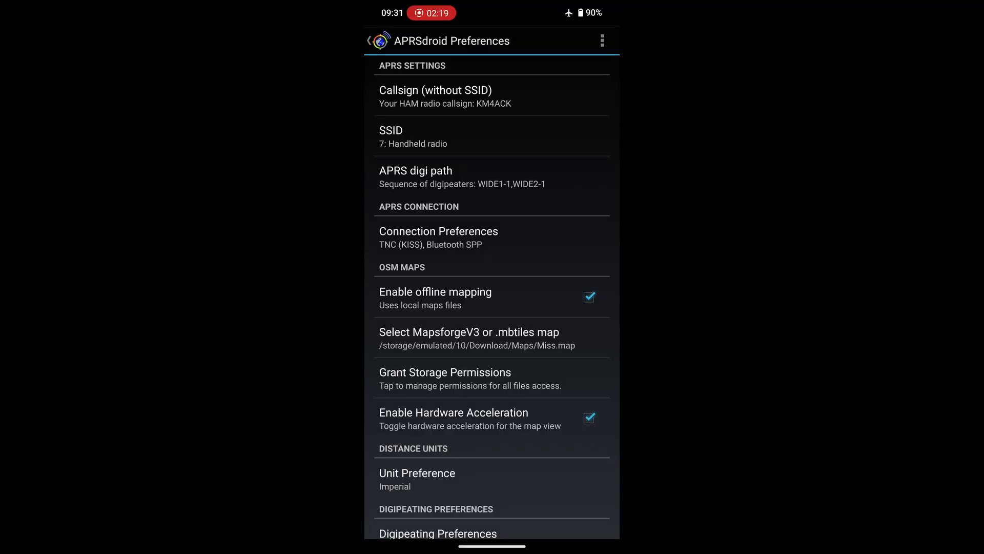
pyautogui.click(369, 40)
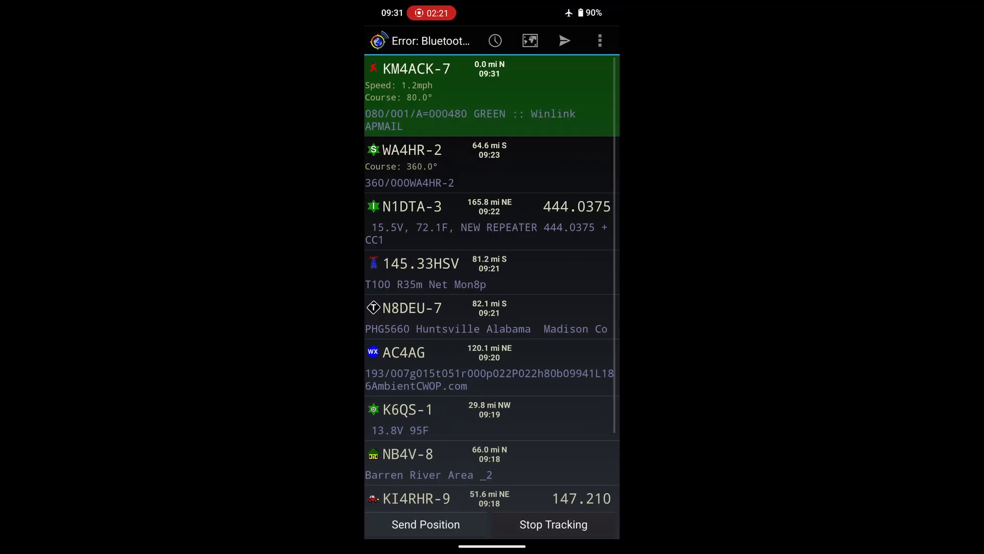
# Step: Show the APRSdroid map view rendering the offline Mississippi map
pyautogui.click(531, 40)
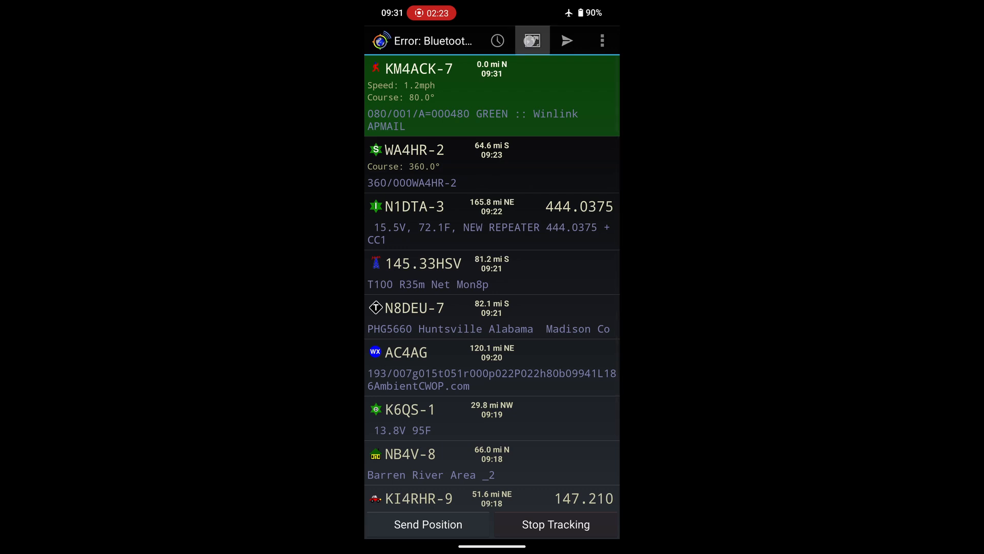
pyautogui.click(532, 40)
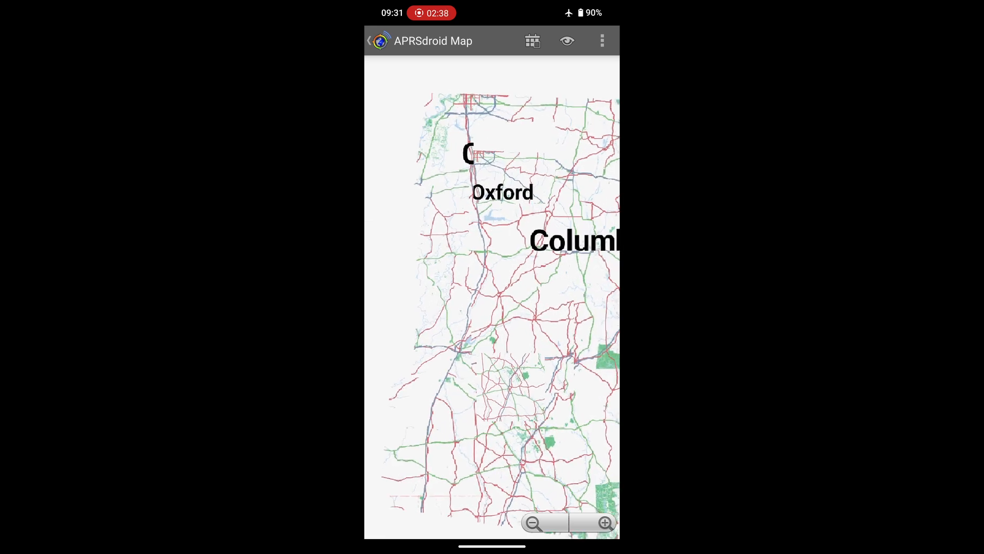
# Step: Zoom in on Jackson step by step down to individual named downtown streets
pyautogui.click(533, 523)
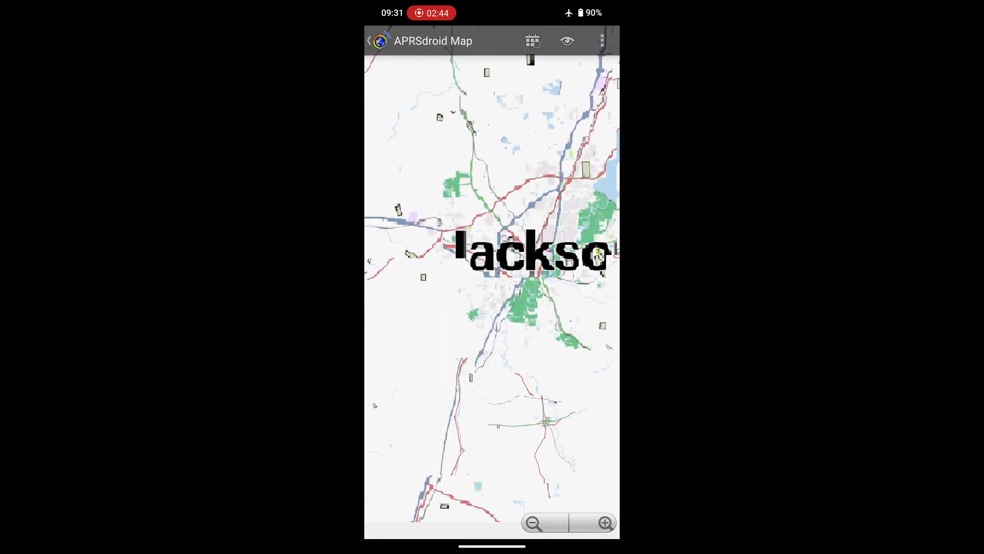
pyautogui.click(605, 523)
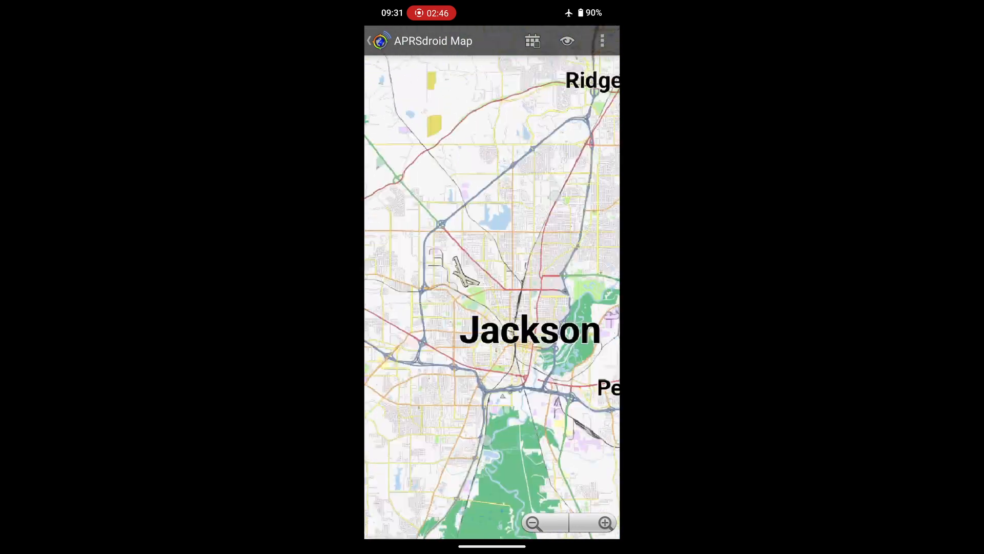
pyautogui.click(533, 523)
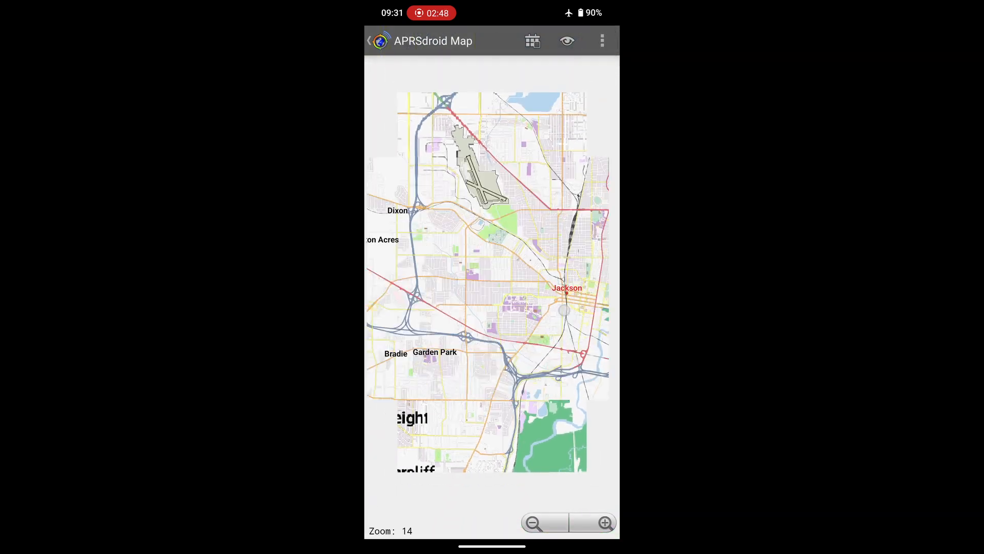
pyautogui.click(604, 522)
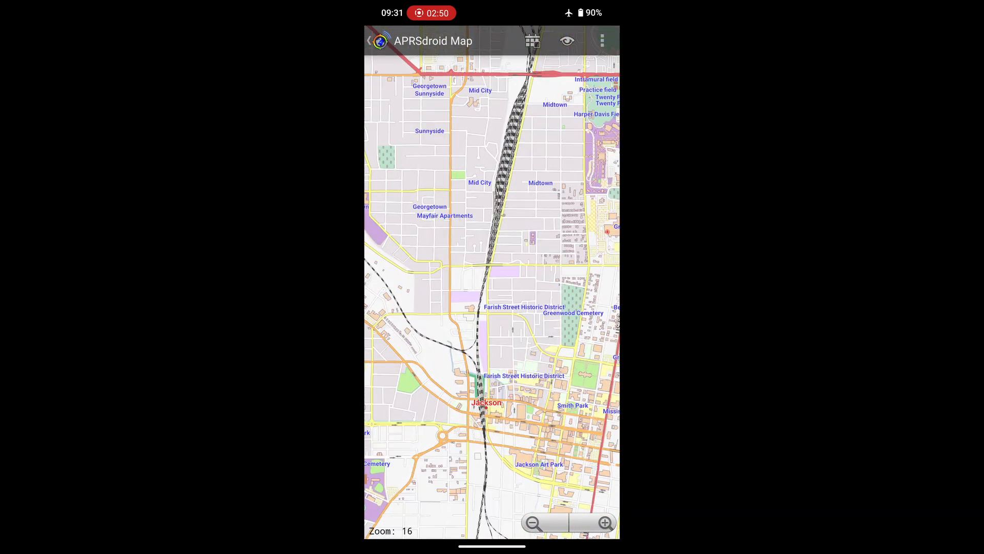
pyautogui.click(603, 523)
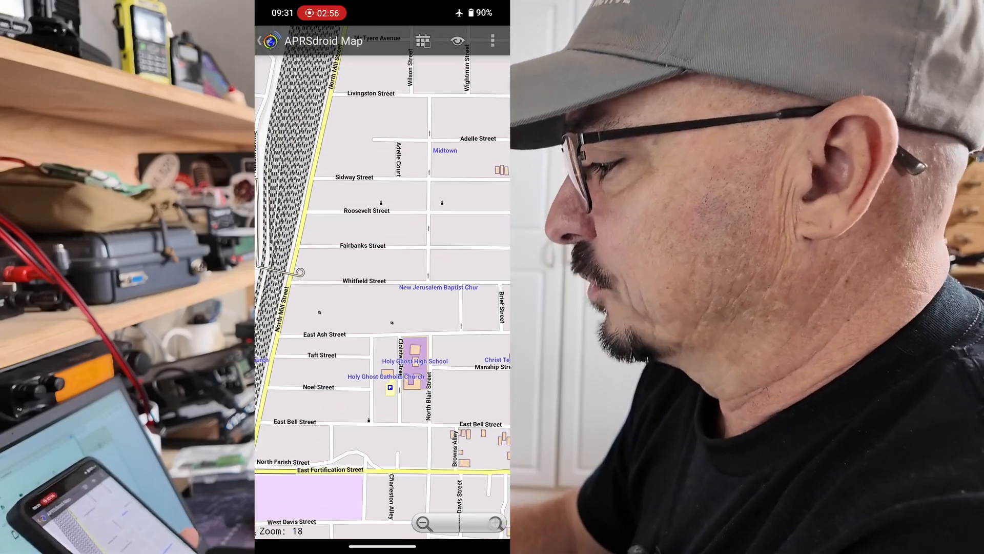
pyautogui.click(498, 522)
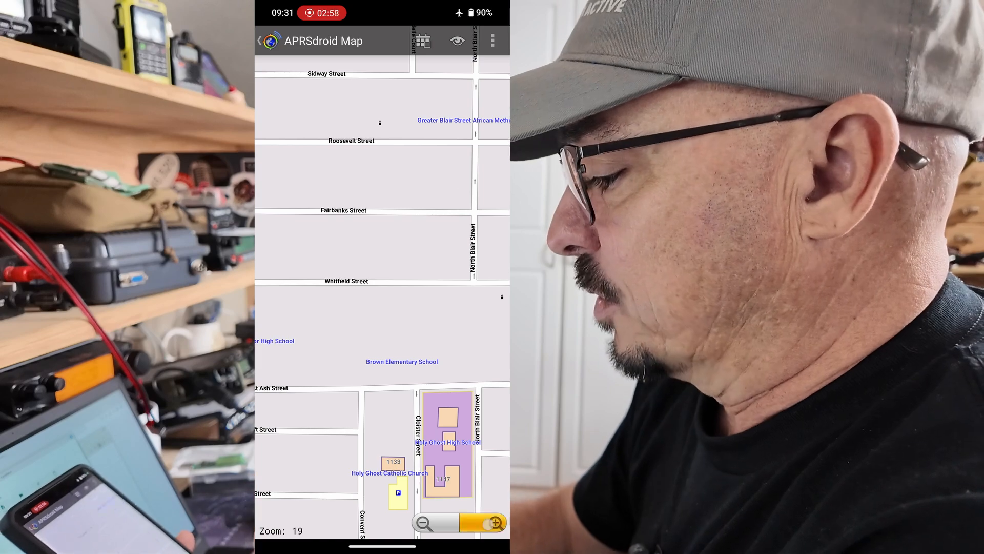
pyautogui.click(495, 522)
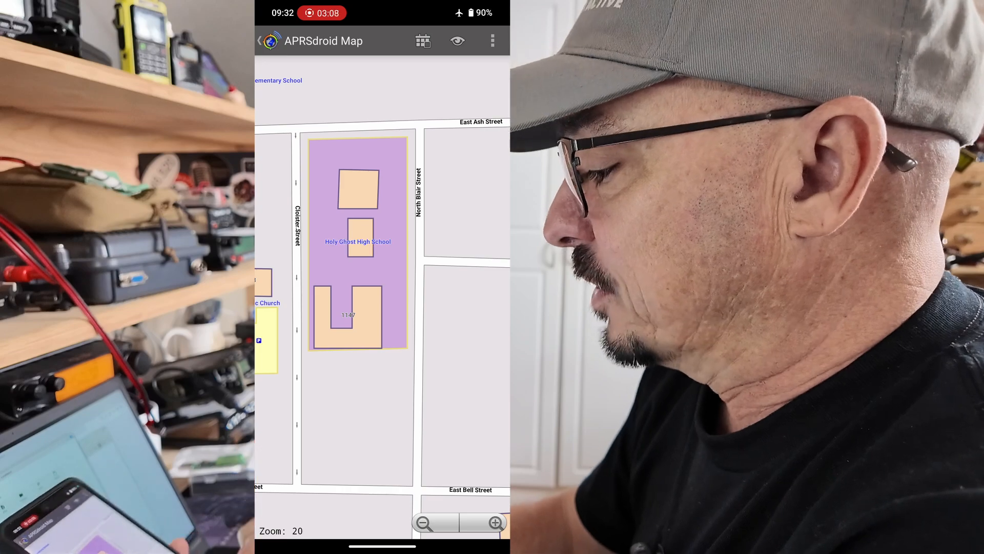
pyautogui.click(425, 522)
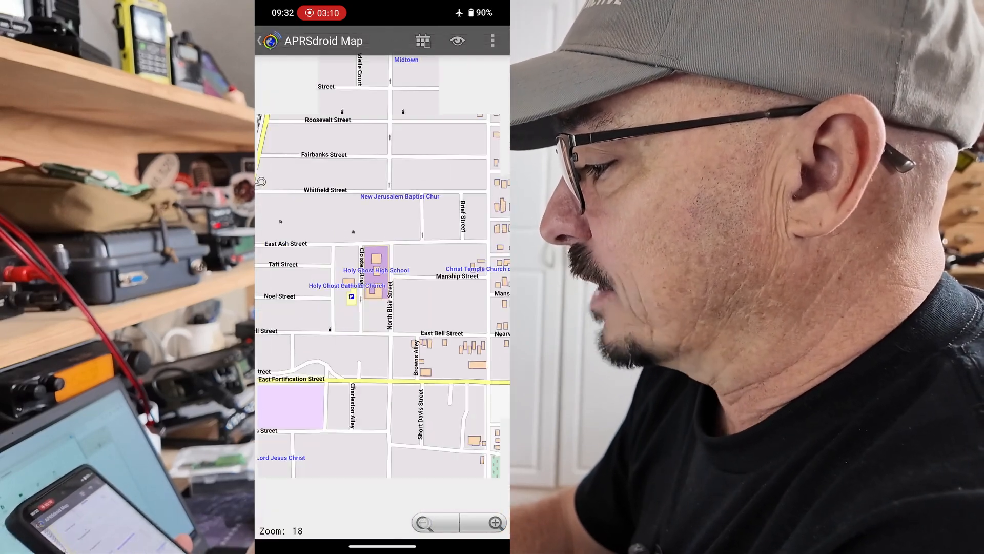